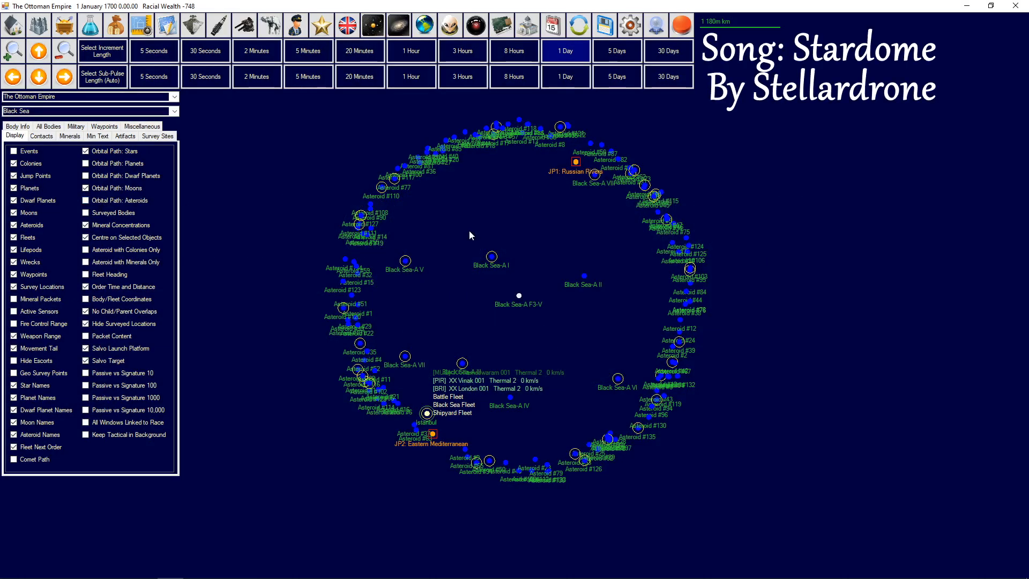
pyautogui.moveTo(246, 152)
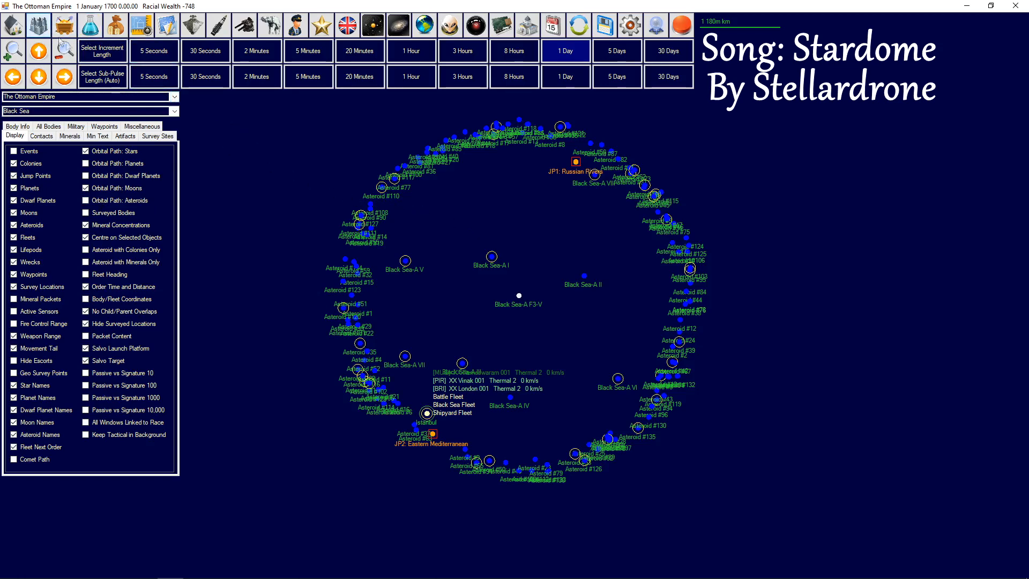
# Open the Economics Industry tab and display Alexandria's three construction projects.
pyautogui.click(61, 24)
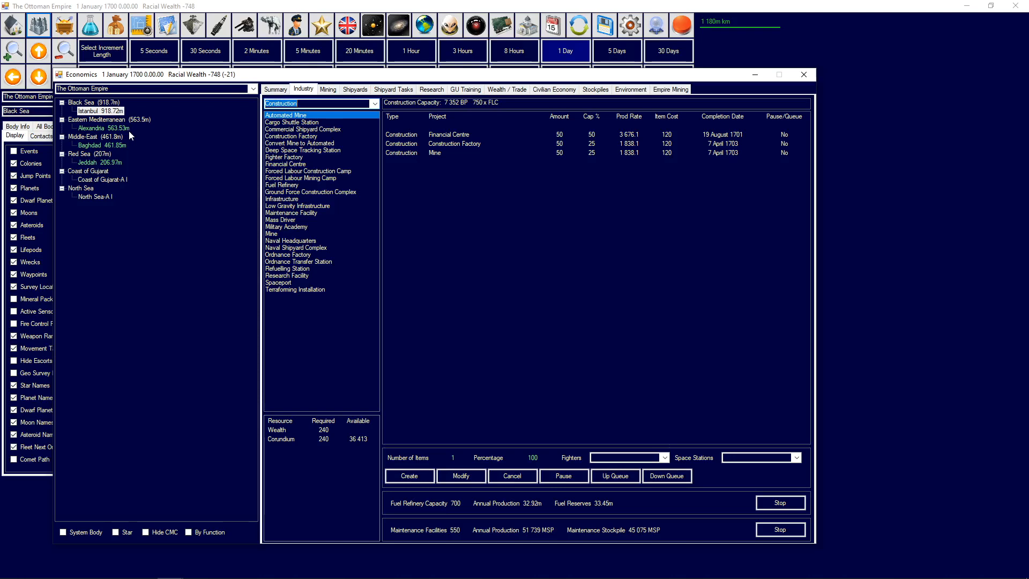
pyautogui.moveTo(628, 213)
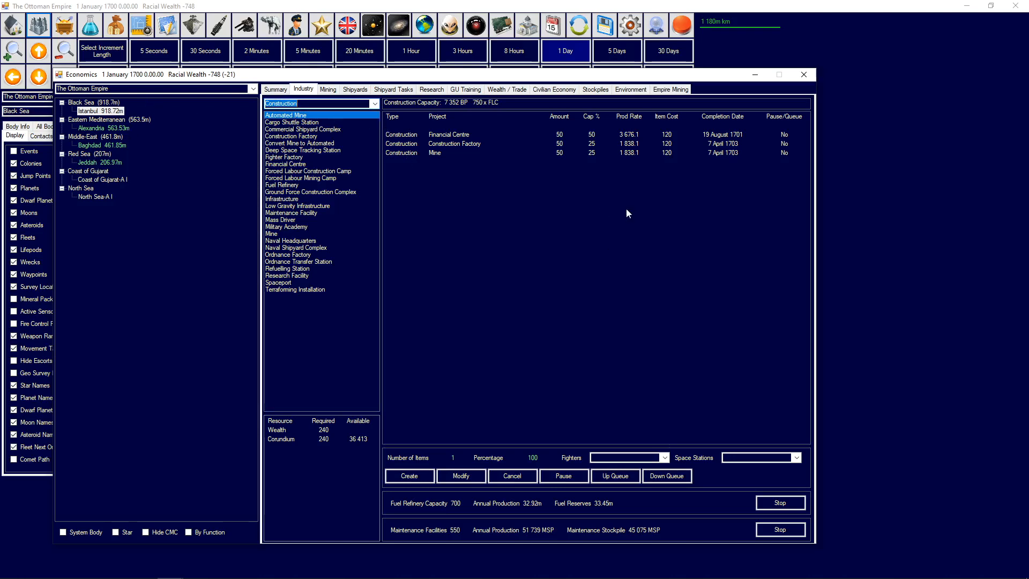
pyautogui.moveTo(646, 217)
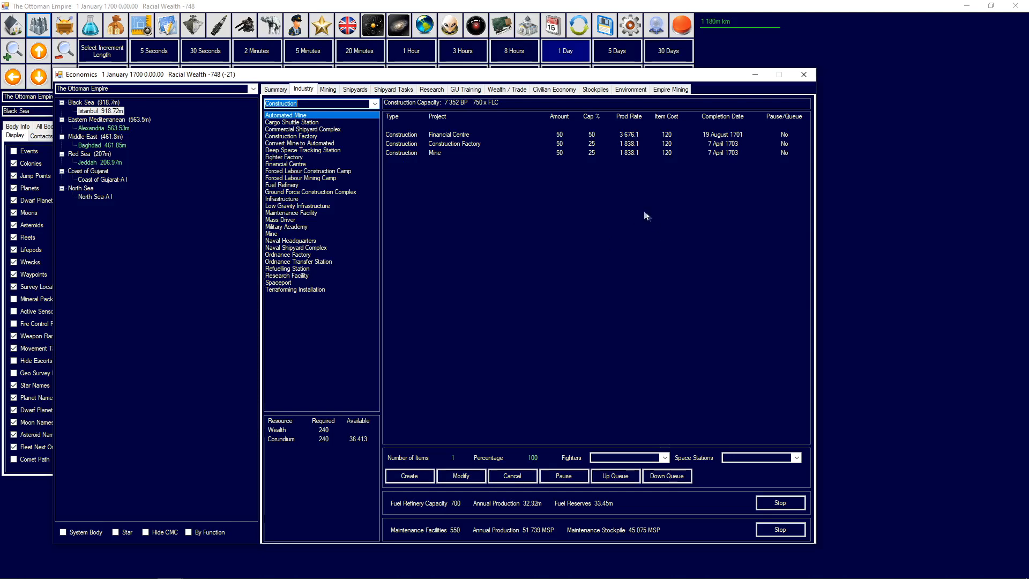
pyautogui.click(91, 128)
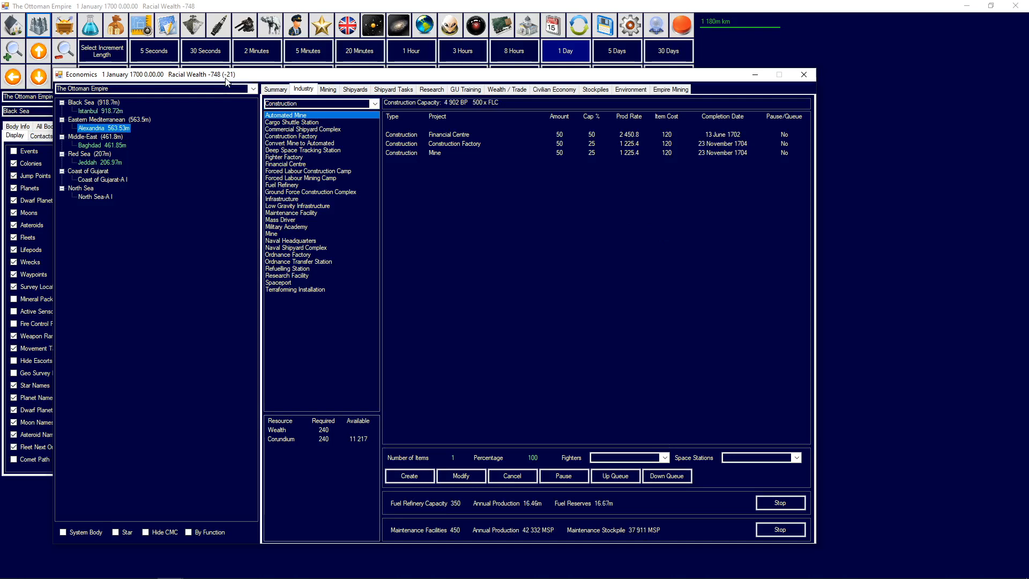
pyautogui.moveTo(538, 102)
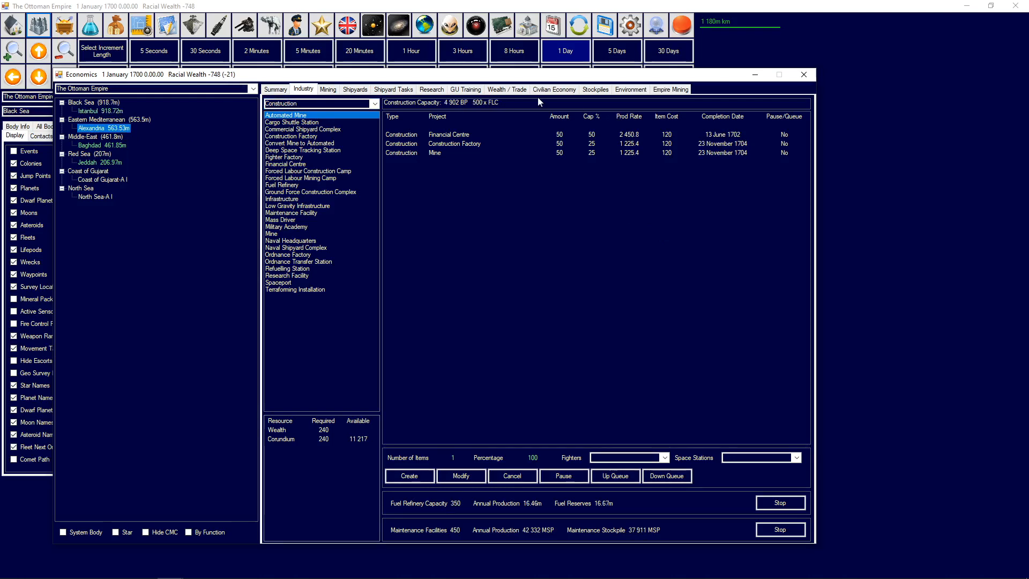
# Review wealth and trade, ground unit training, then Alexandria's empty shipyard task list.
pyautogui.click(502, 88)
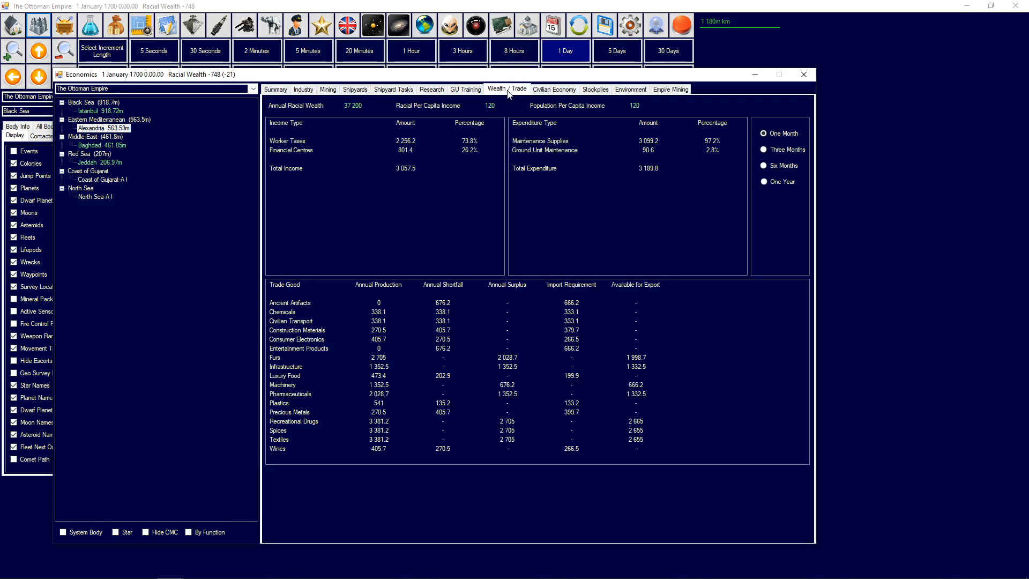
pyautogui.moveTo(514, 50)
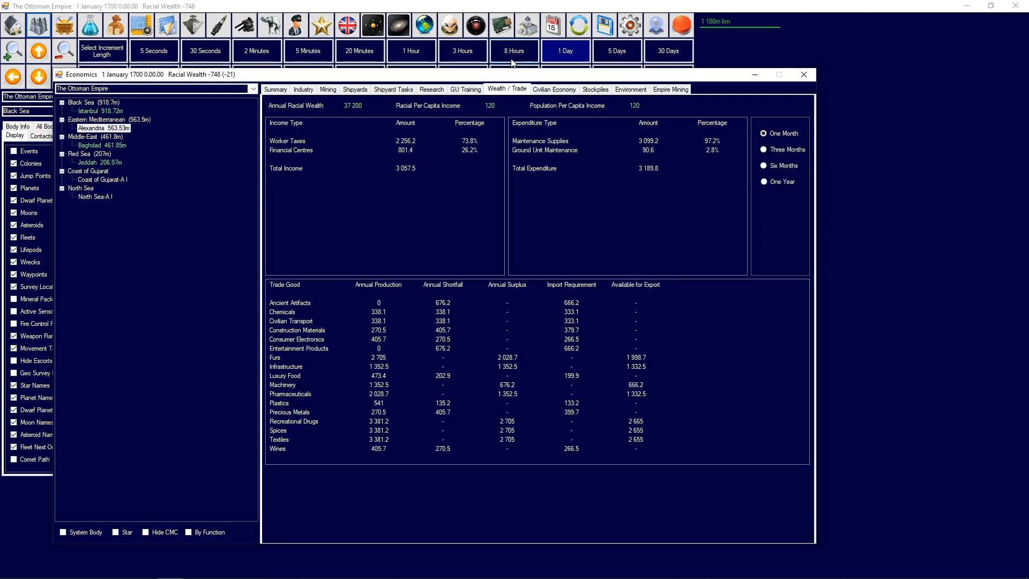
pyautogui.click(465, 90)
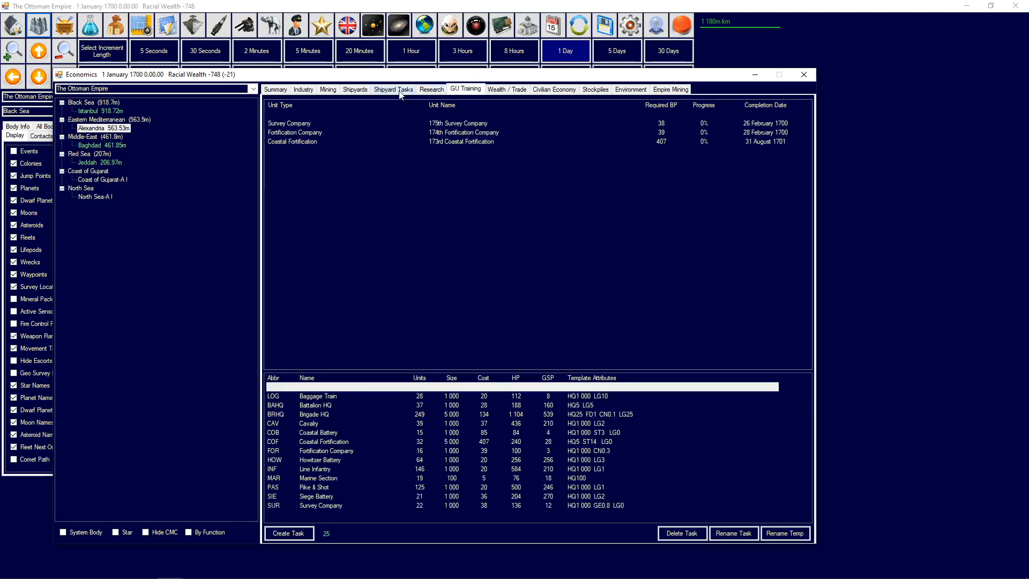
pyautogui.click(392, 88)
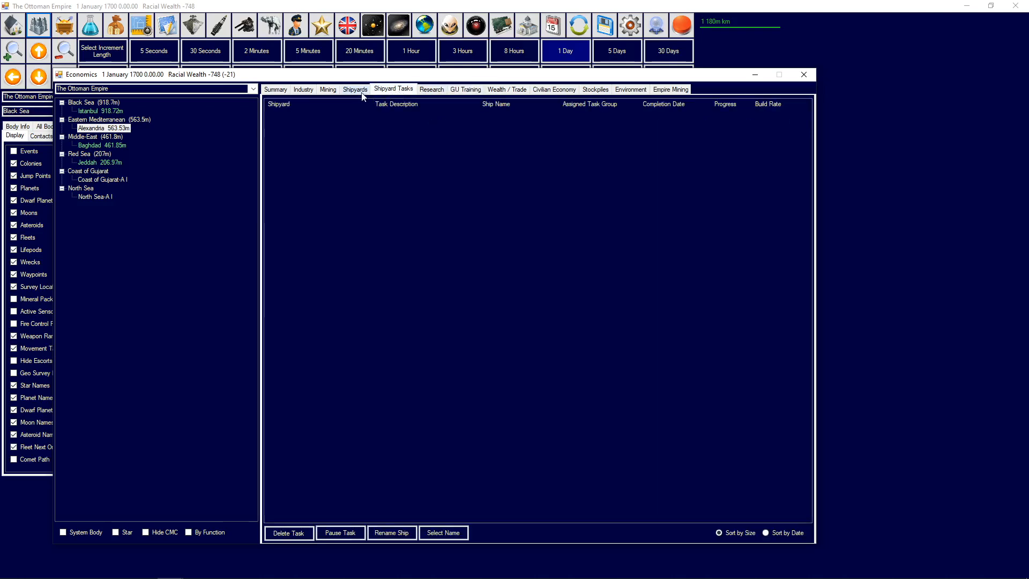
# Check Istanbul's three ship builds, glance at Jeddah's, view Istanbul's shipyards, then close Economics.
pyautogui.click(99, 111)
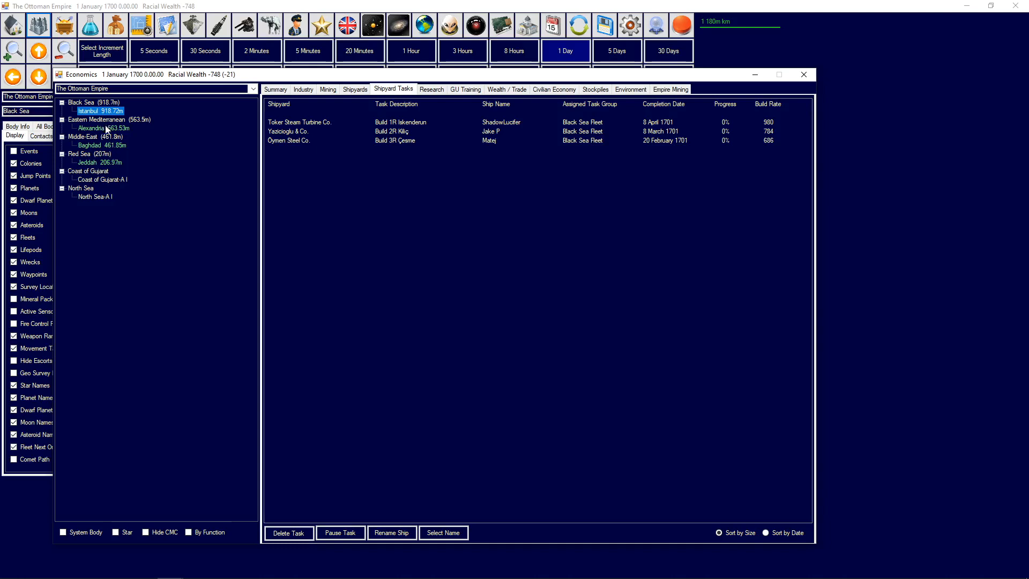
pyautogui.click(97, 162)
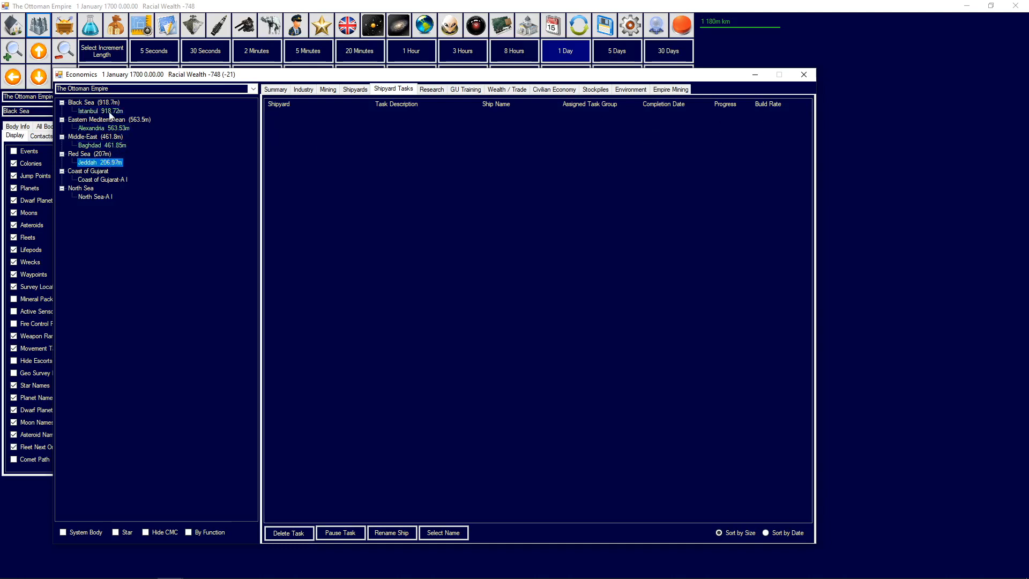
pyautogui.click(87, 110)
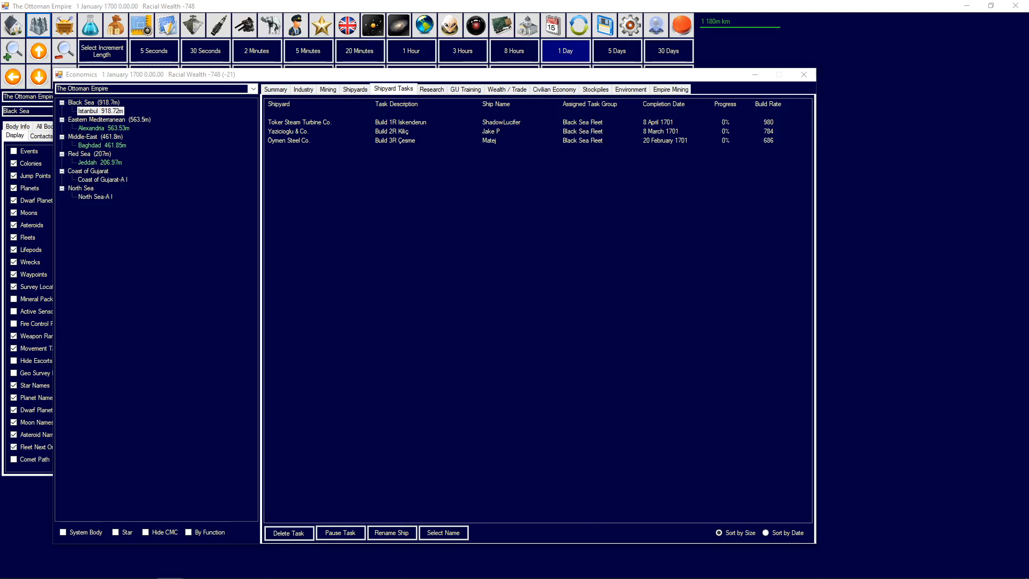
pyautogui.click(354, 88)
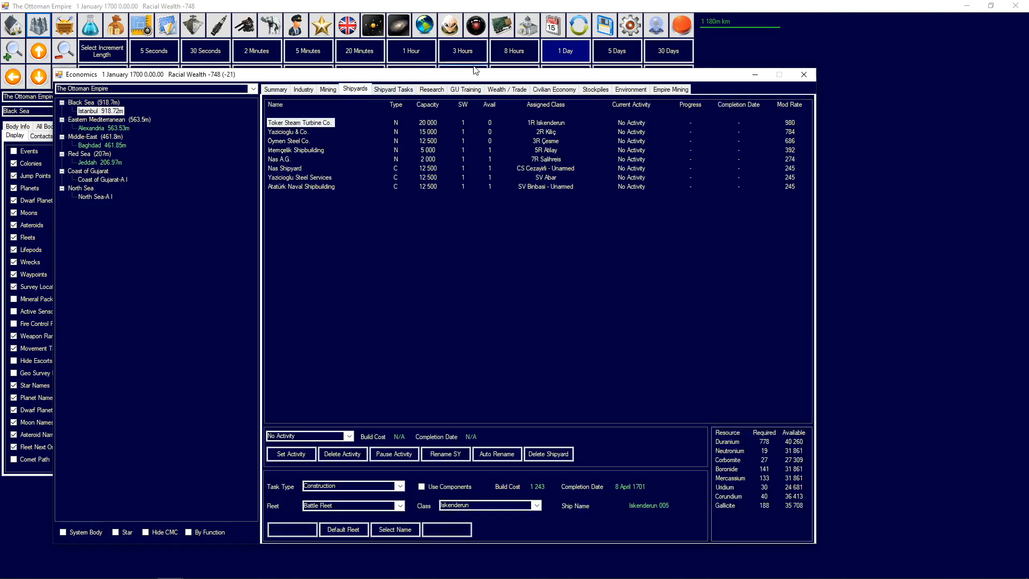
pyautogui.click(803, 74)
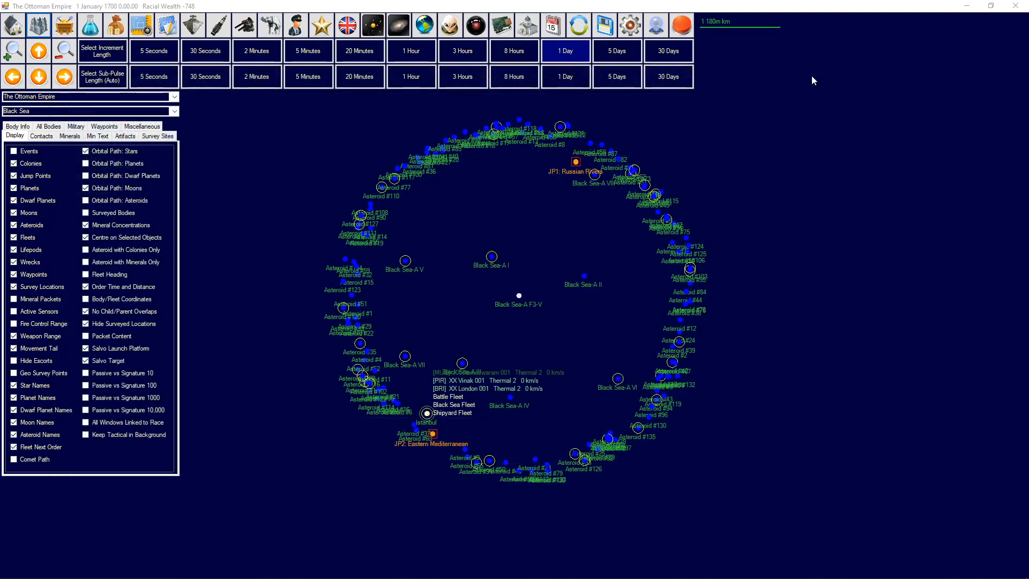
pyautogui.moveTo(449, 24)
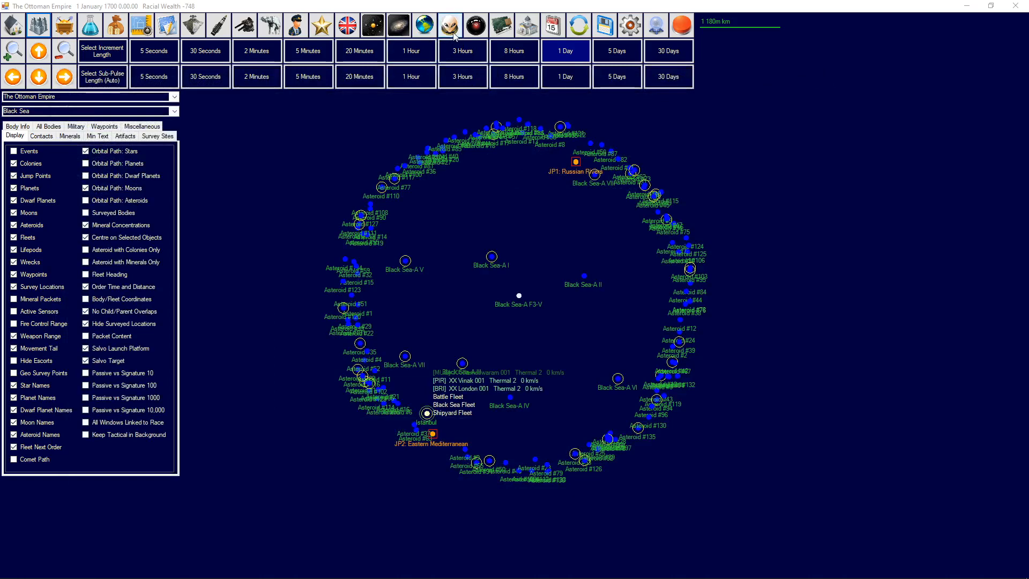
pyautogui.click(449, 24)
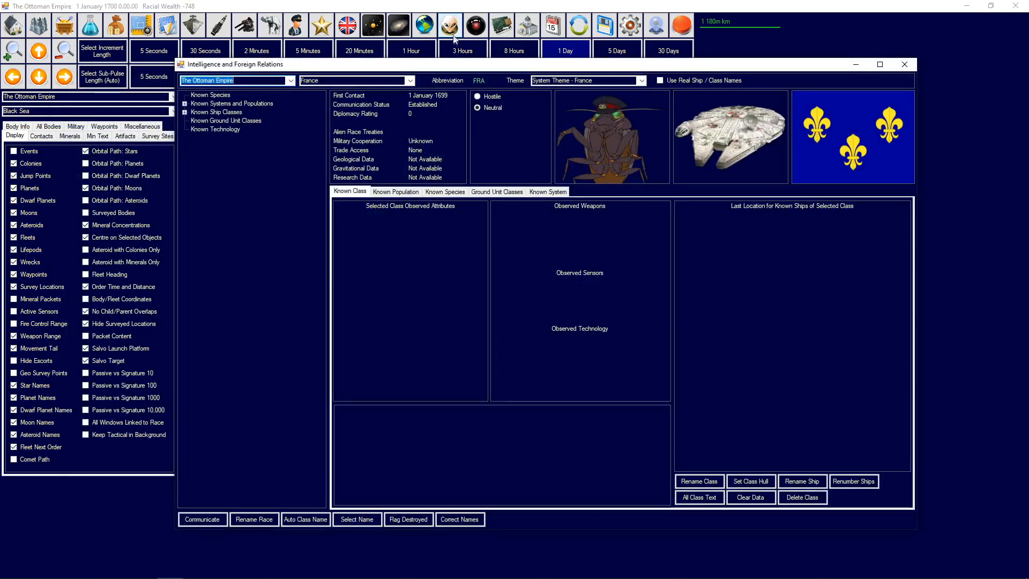
pyautogui.click(408, 80)
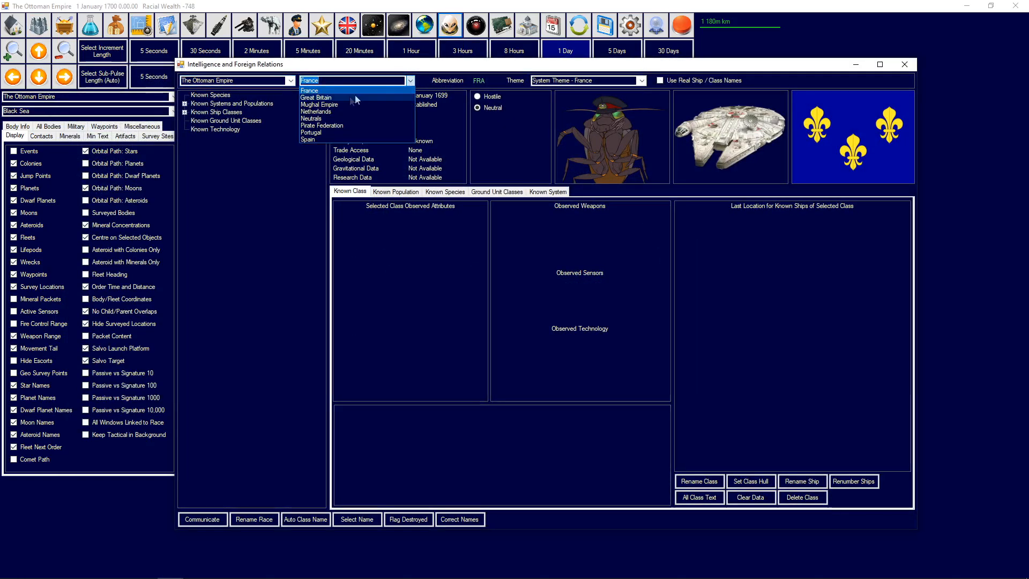
pyautogui.click(317, 97)
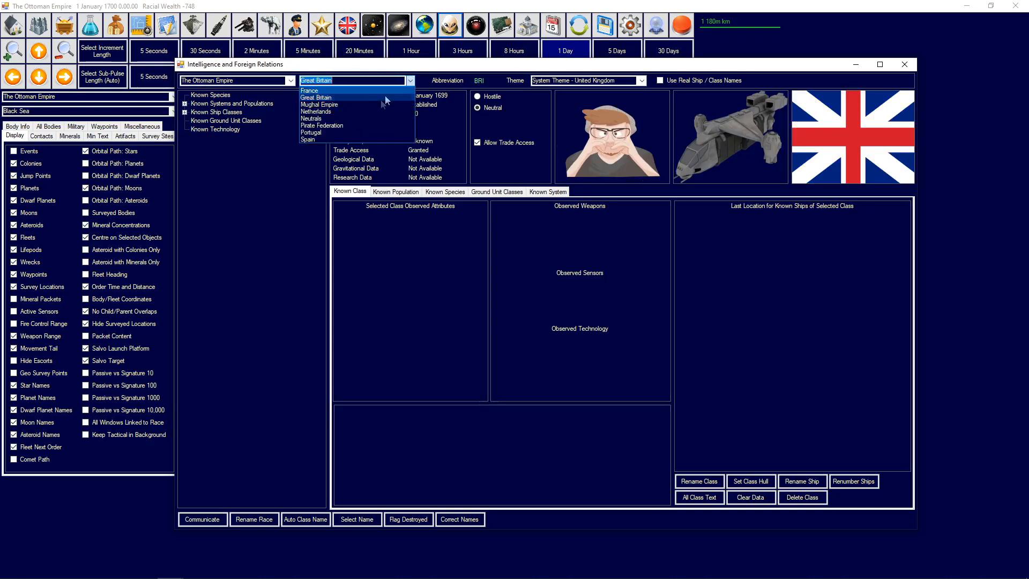
pyautogui.moveTo(322, 125)
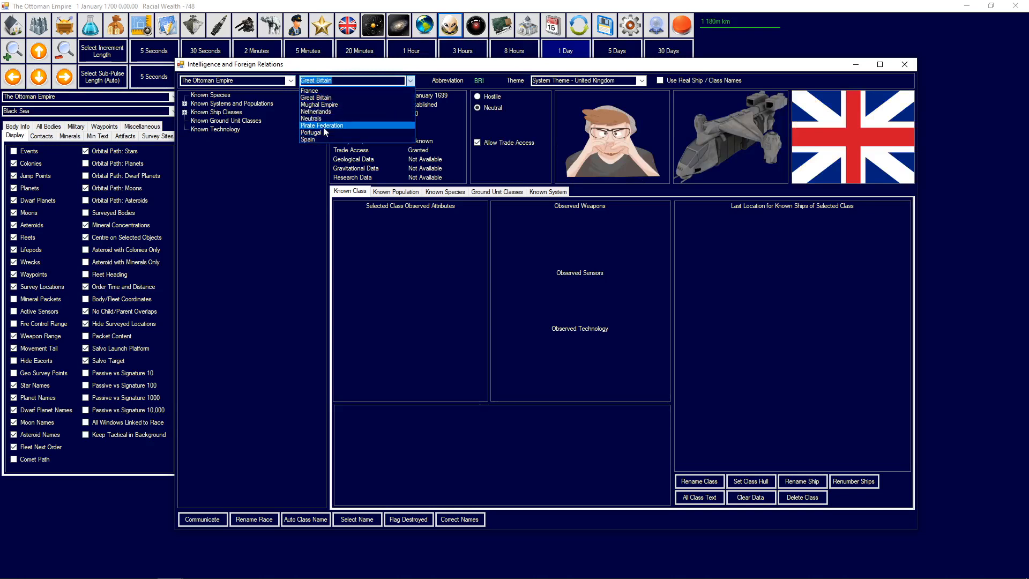
pyautogui.click(319, 104)
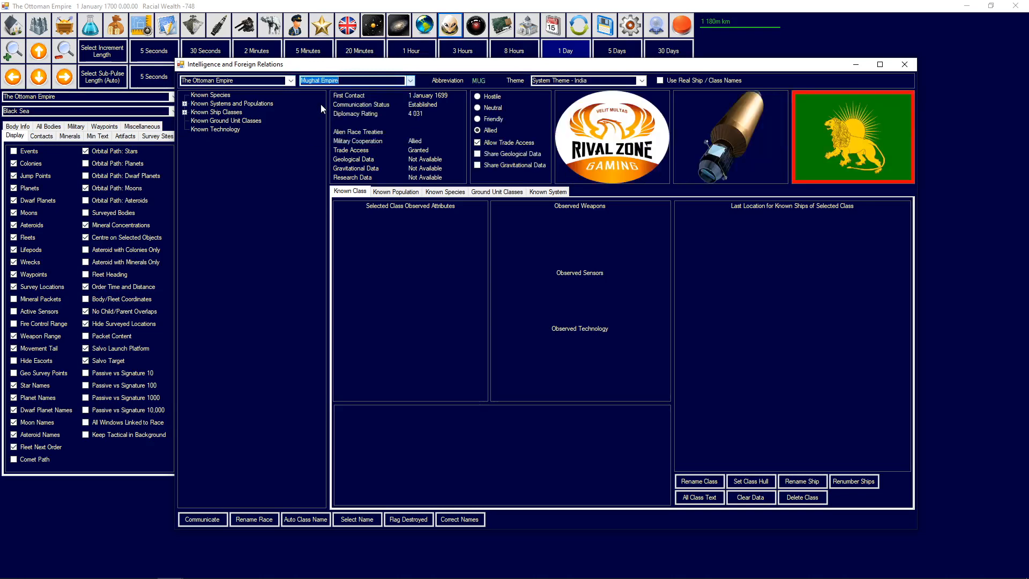
pyautogui.moveTo(904, 64)
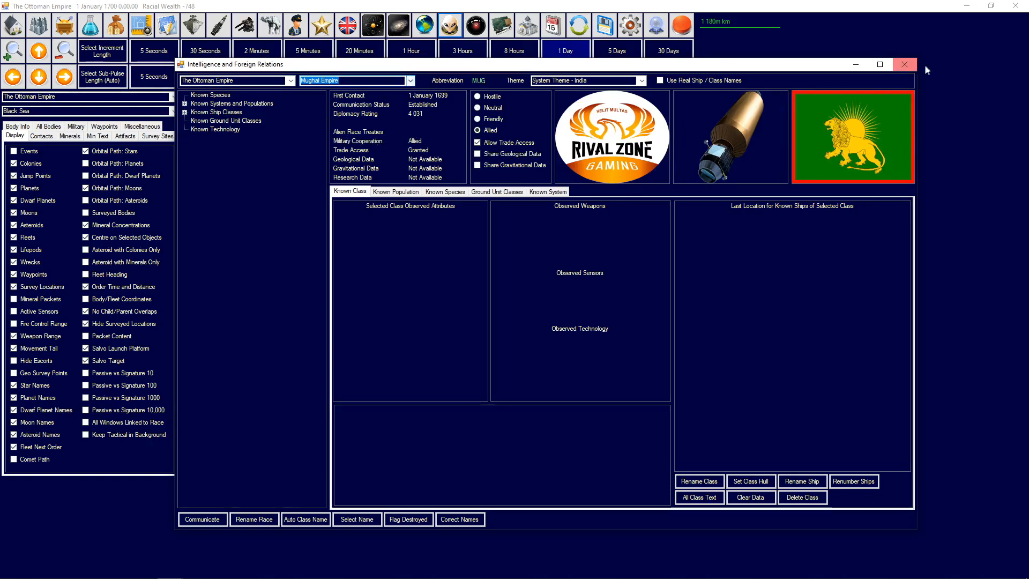
pyautogui.click(904, 64)
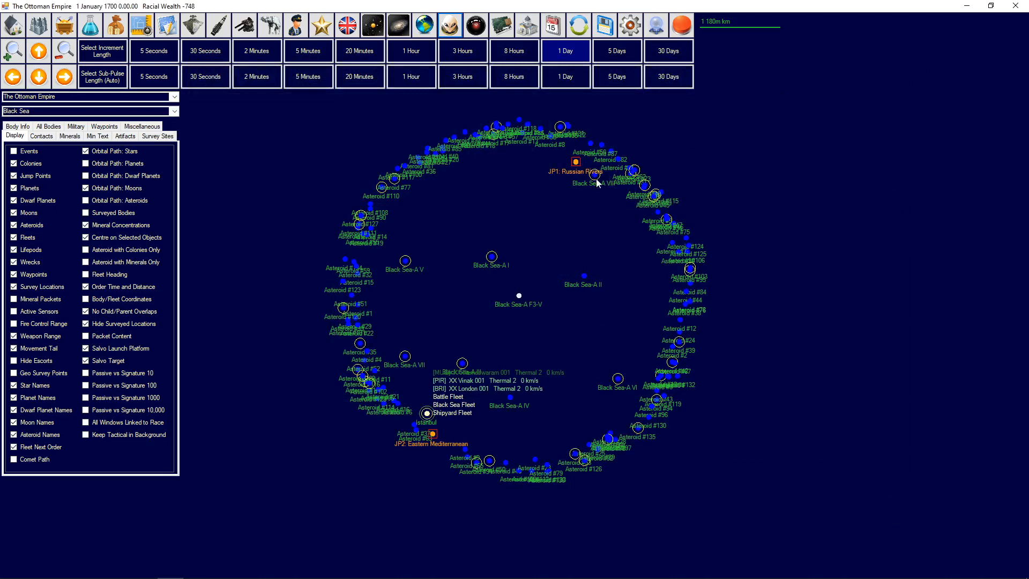
pyautogui.moveTo(366, 310)
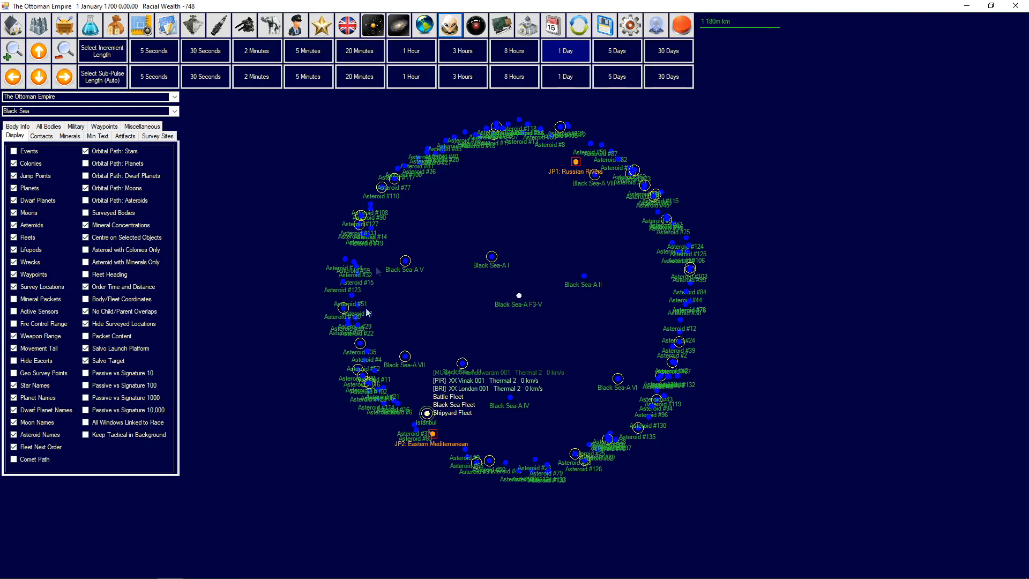
pyautogui.moveTo(670, 331)
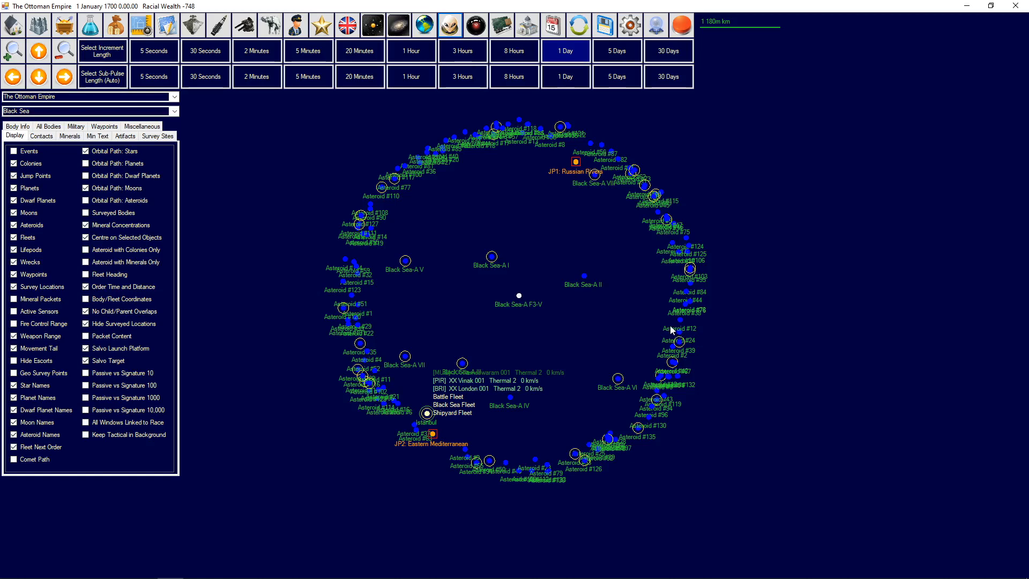
pyautogui.moveTo(503, 330)
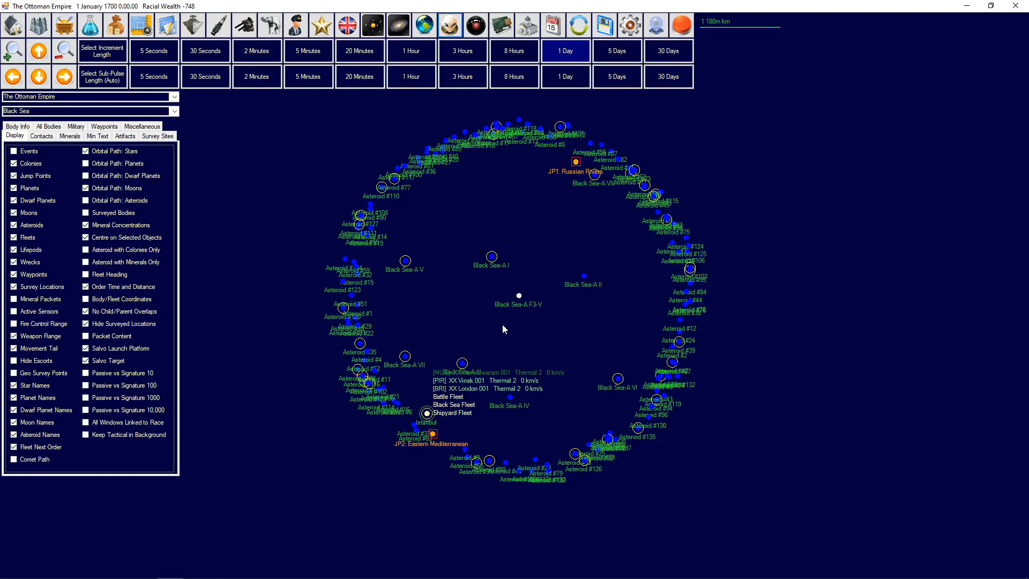
pyautogui.moveTo(476, 364)
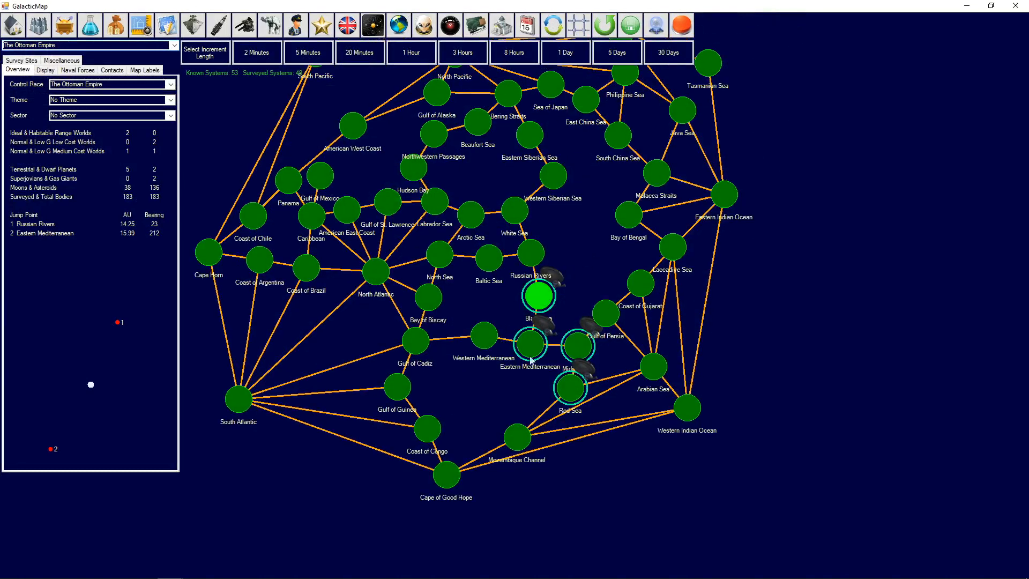
pyautogui.moveTo(580, 351)
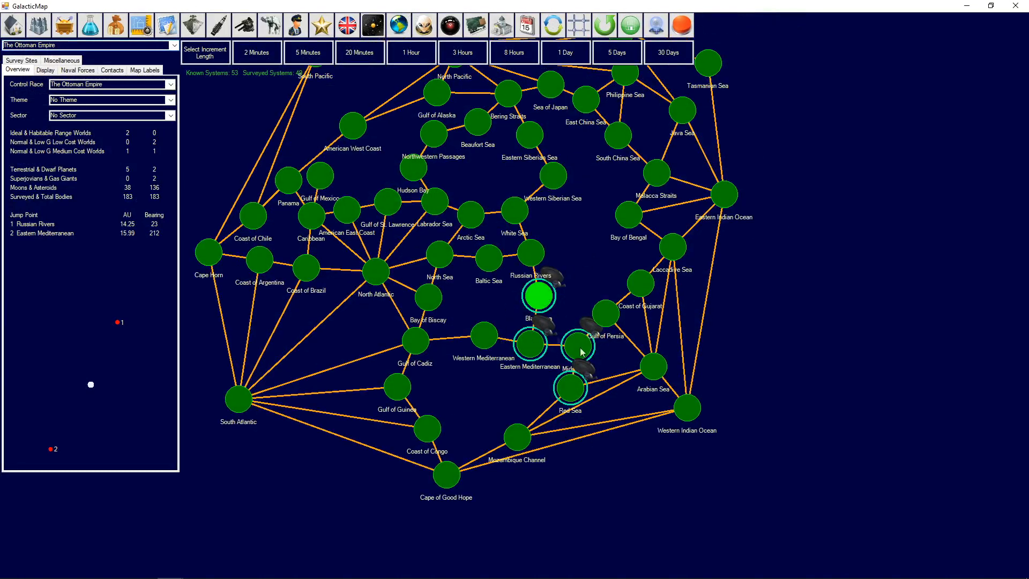
pyautogui.moveTo(554, 364)
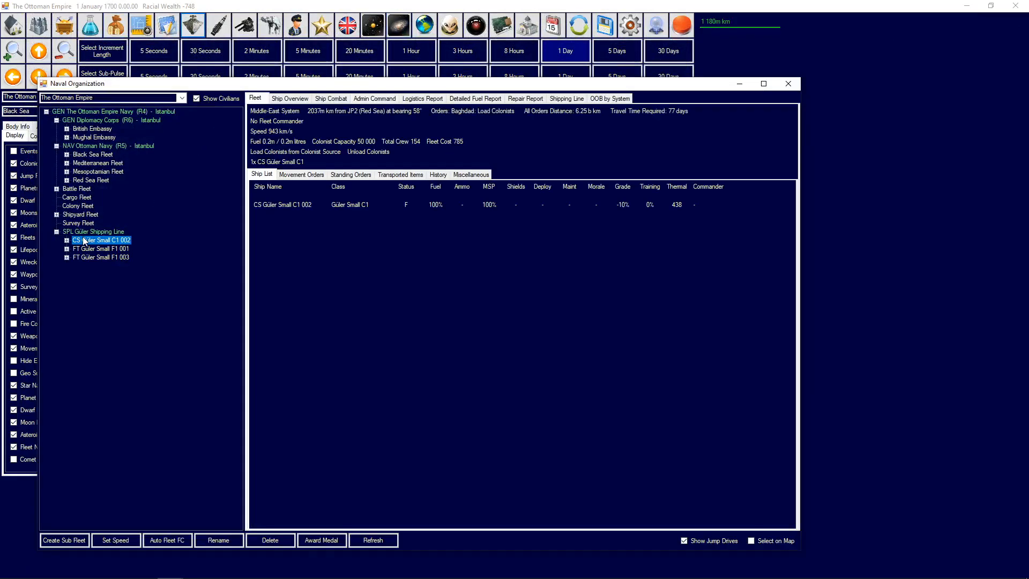
pyautogui.moveTo(88, 256)
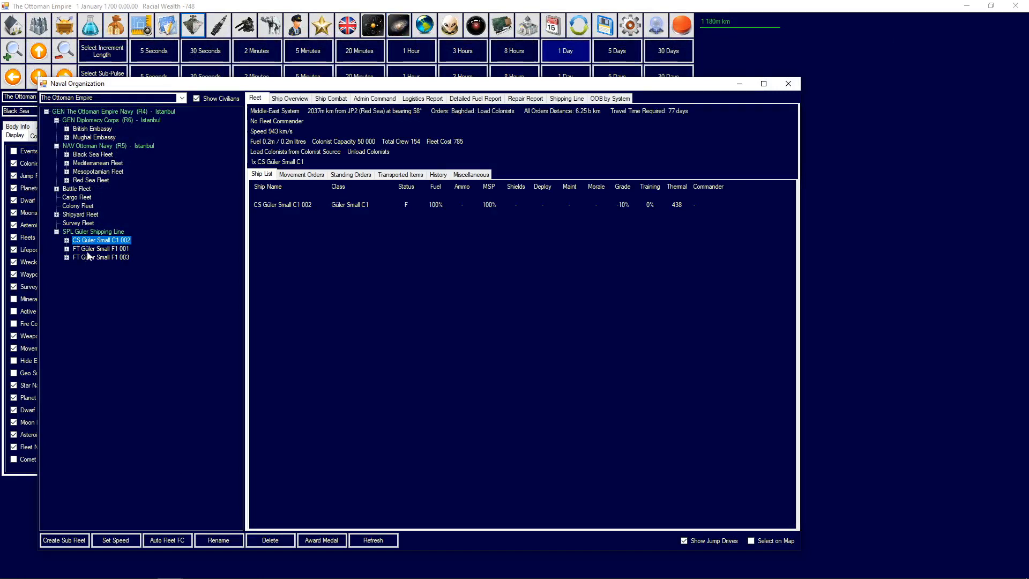
# Inspect freighters FT Güler Small F1 001 and 003, then colony ship CS Güler Small C1 002.
pyautogui.click(100, 248)
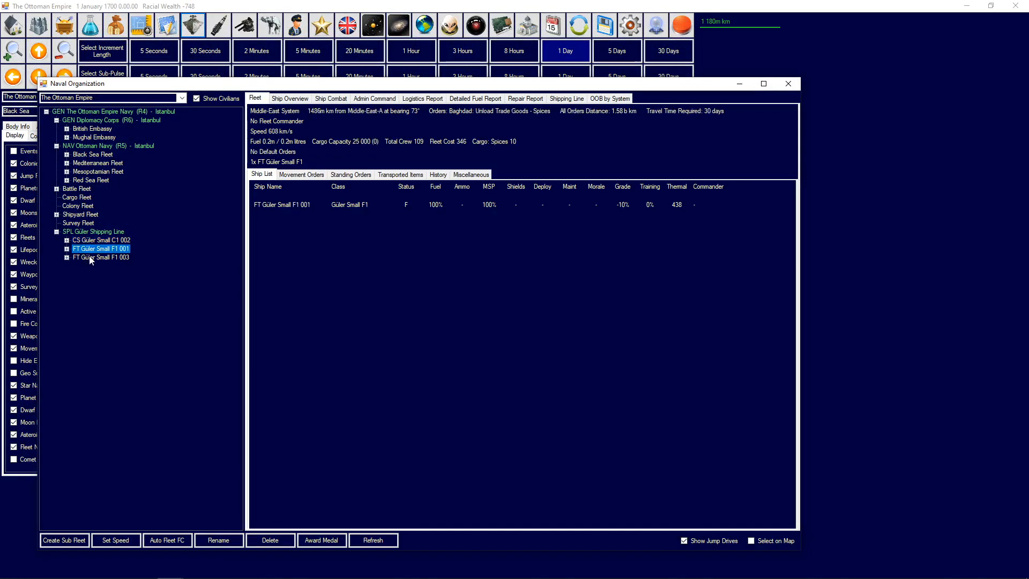
pyautogui.click(101, 257)
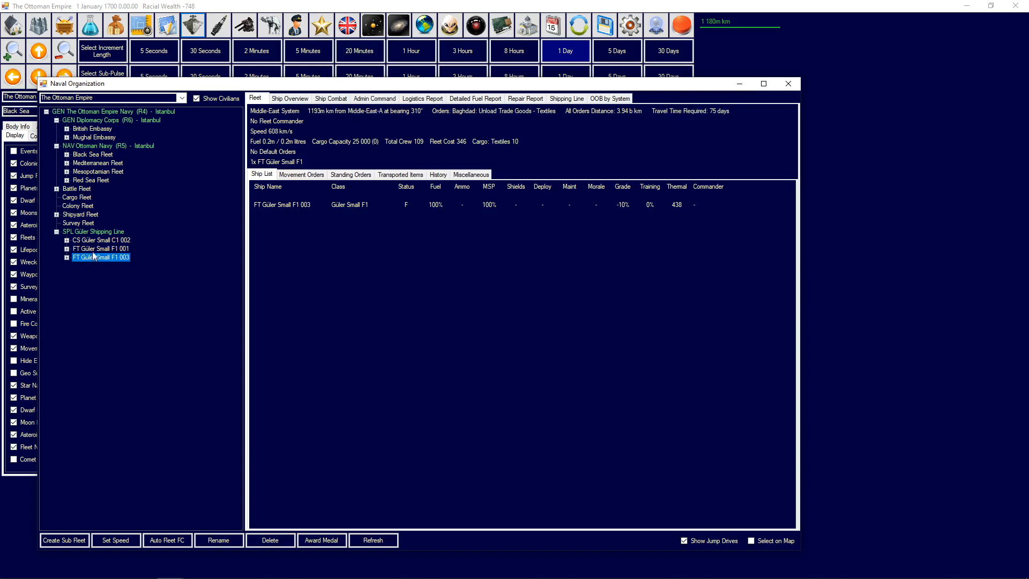
pyautogui.click(100, 240)
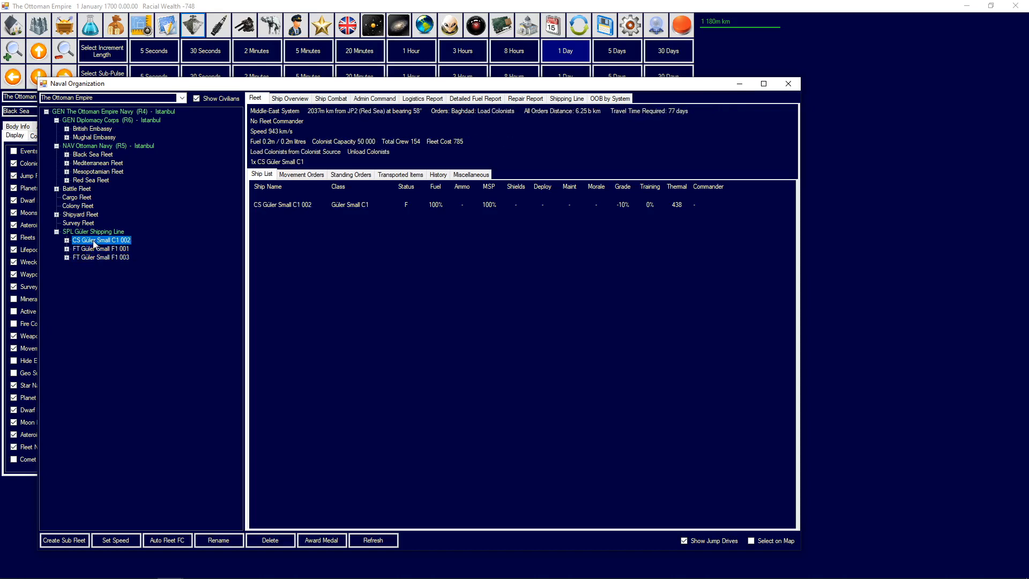
pyautogui.moveTo(691, 75)
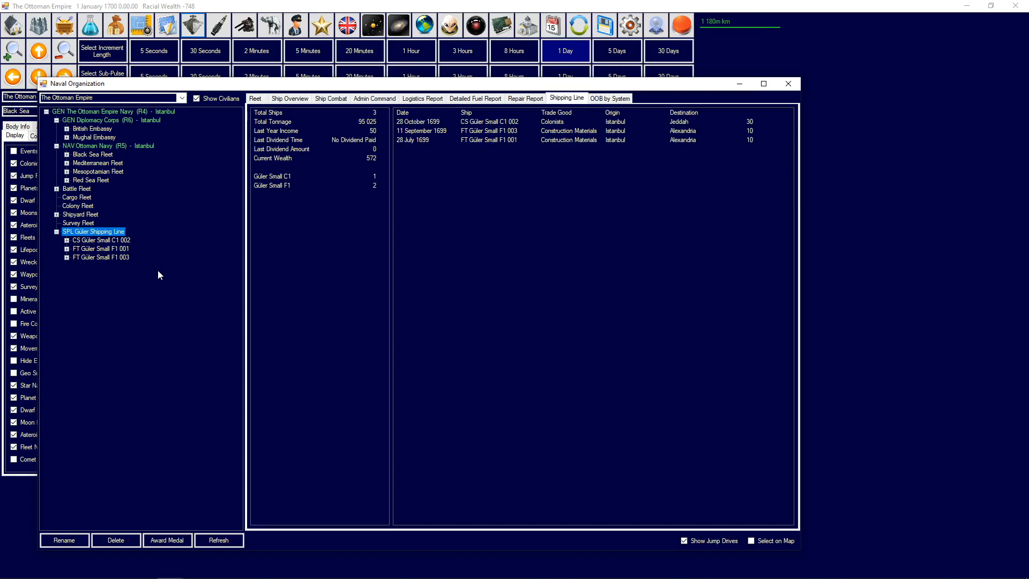
pyautogui.moveTo(158, 204)
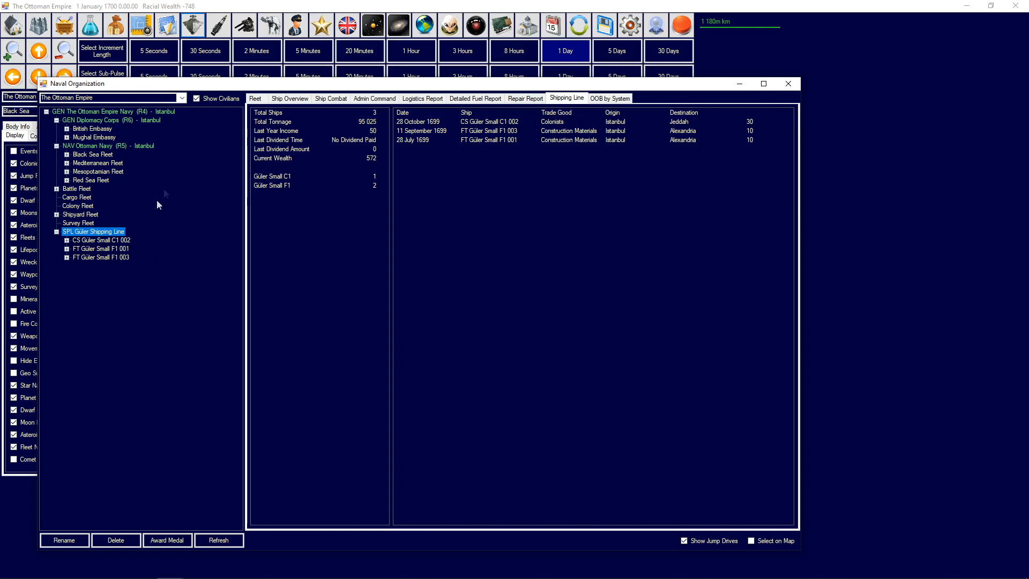
pyautogui.moveTo(788, 84)
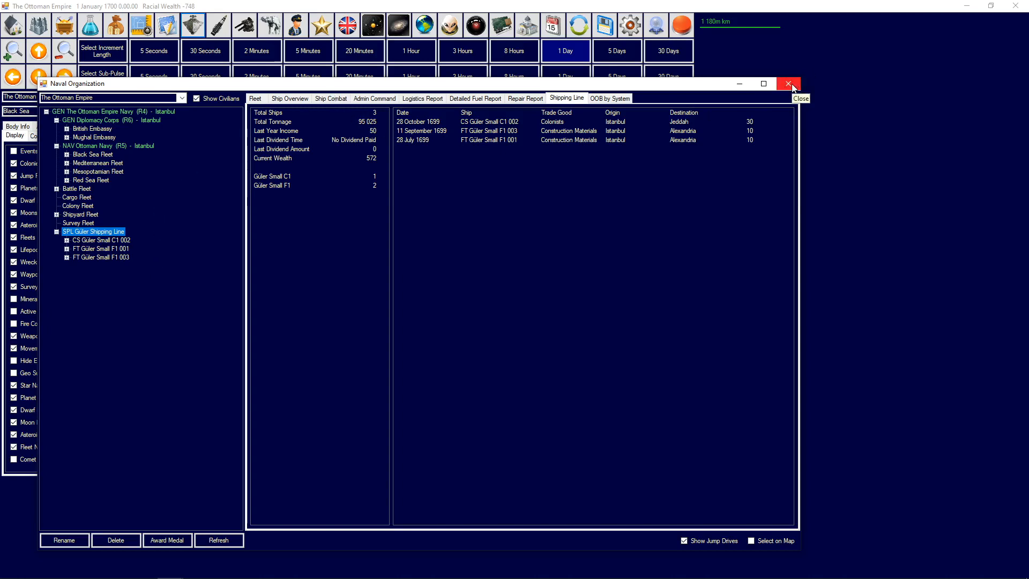
# Close the Naval Organization window to return to the Black Sea map.
pyautogui.click(789, 83)
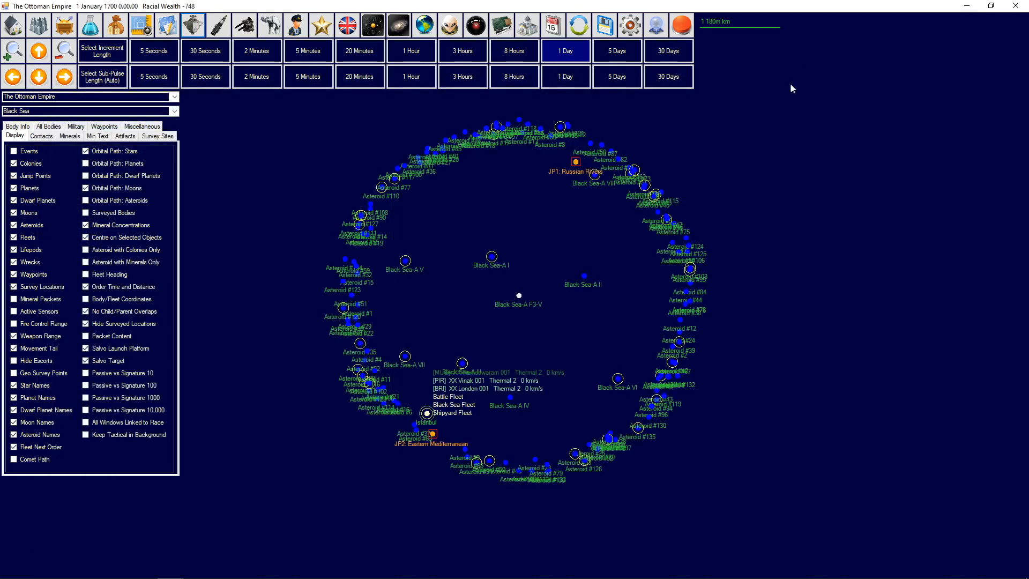
pyautogui.moveTo(788, 88)
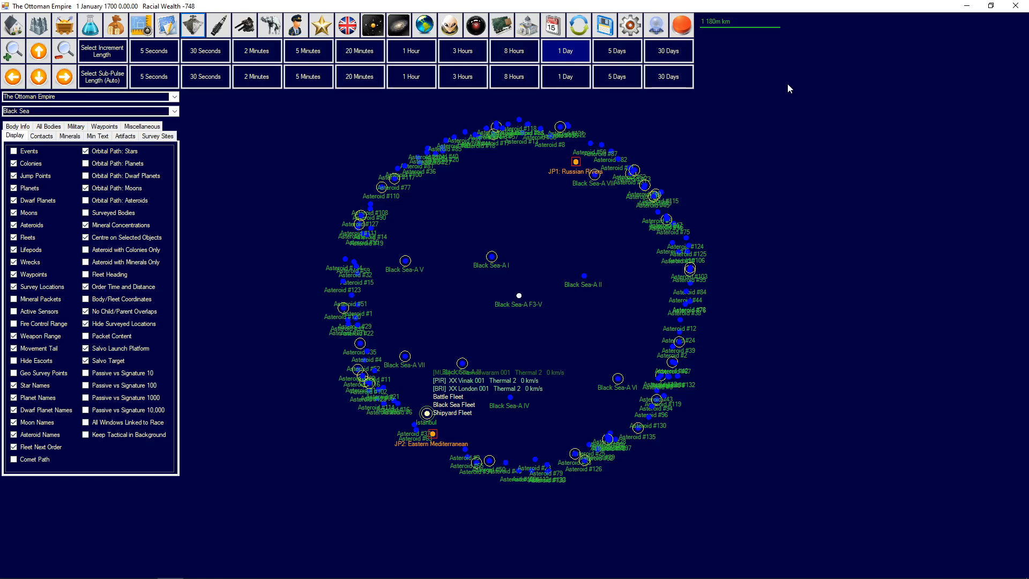
pyautogui.moveTo(627, 242)
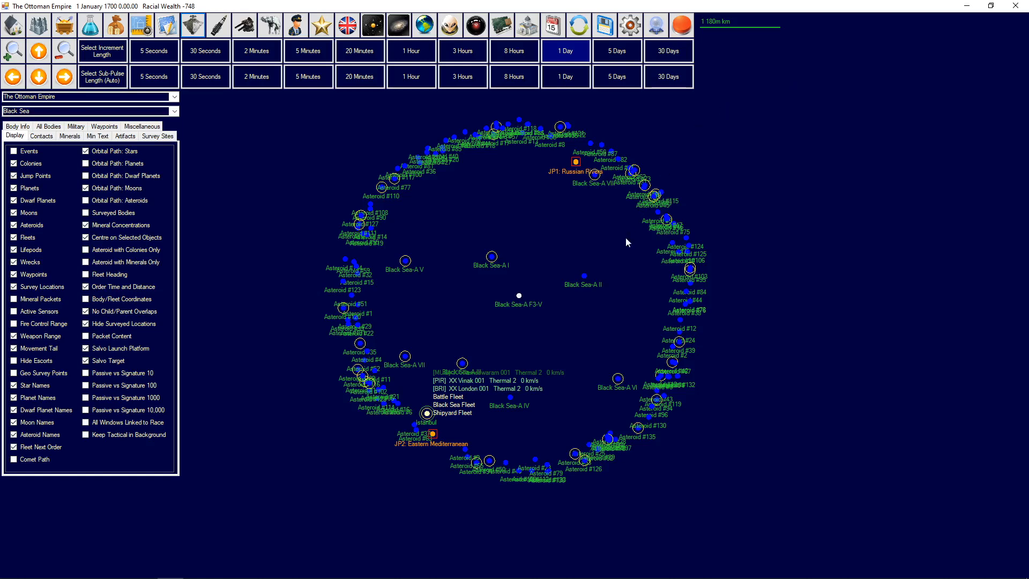
pyautogui.moveTo(605, 146)
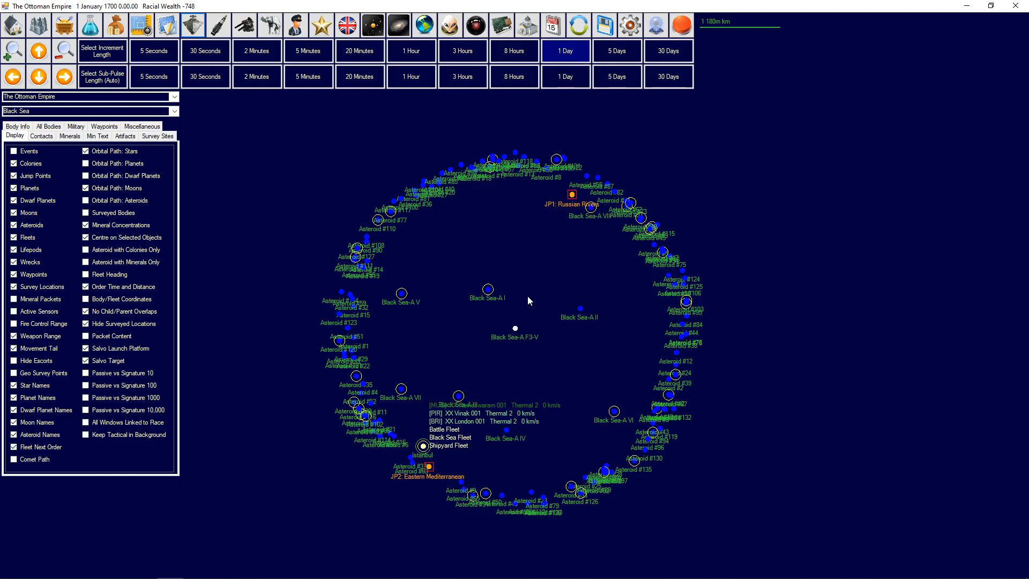
pyautogui.moveTo(175, 110)
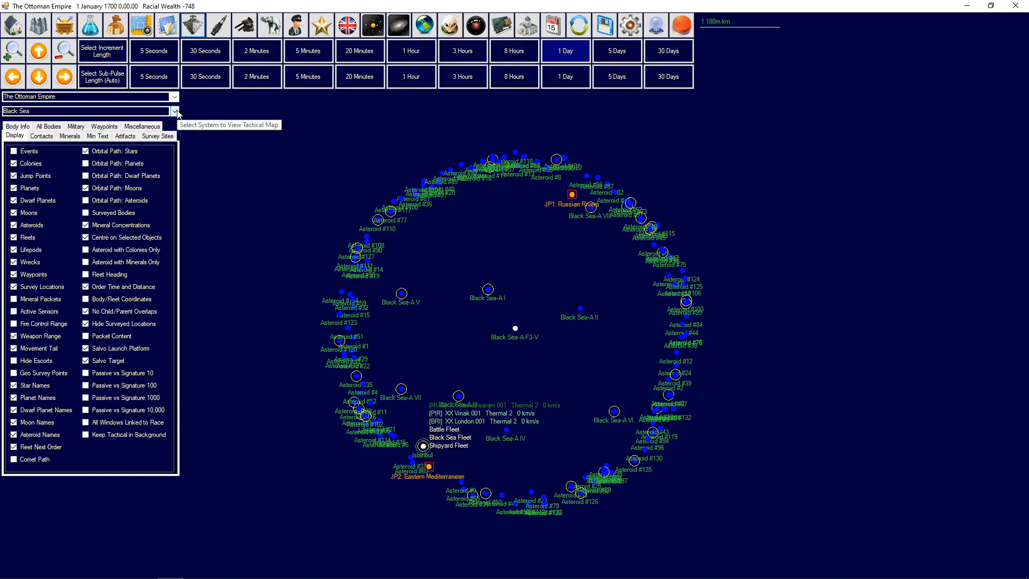
pyautogui.moveTo(176, 111)
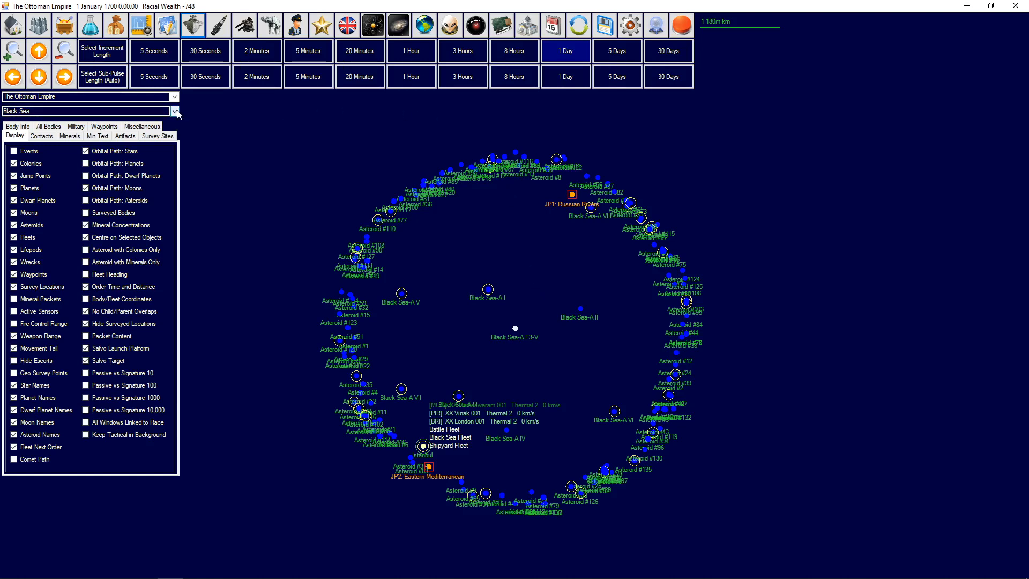
pyautogui.moveTo(610, 271)
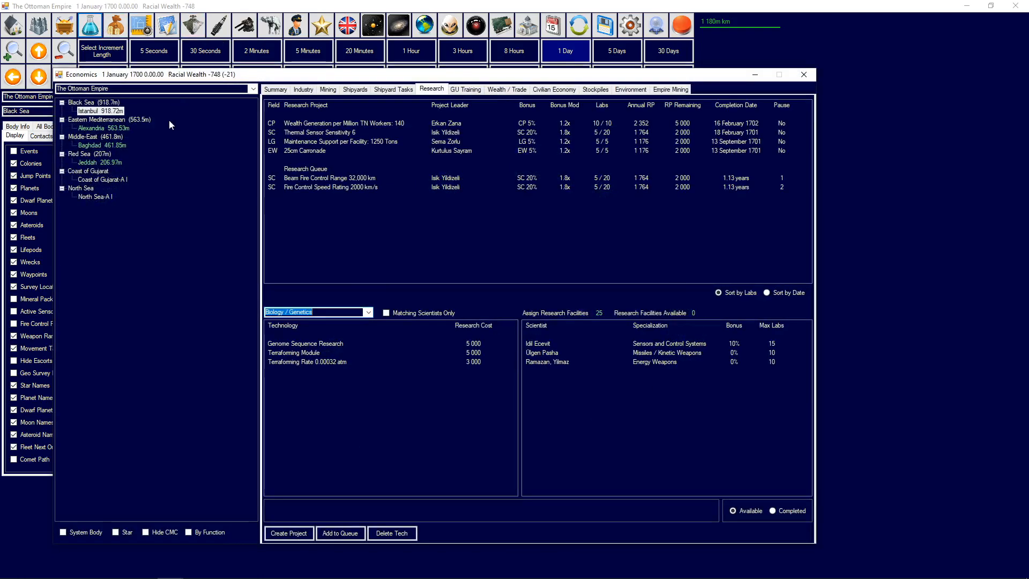
pyautogui.moveTo(348, 126)
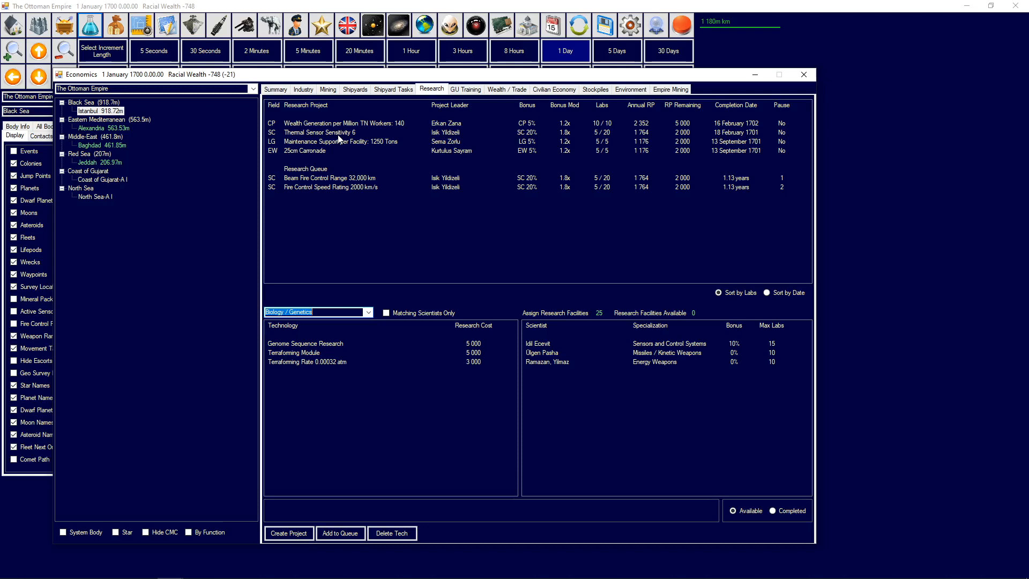
pyautogui.moveTo(340, 166)
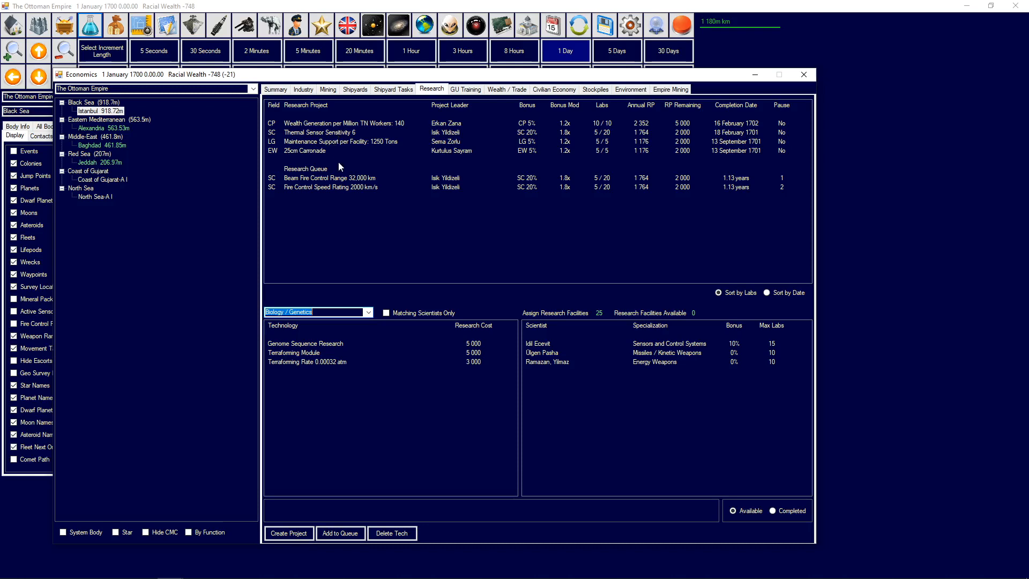
pyautogui.moveTo(213, 161)
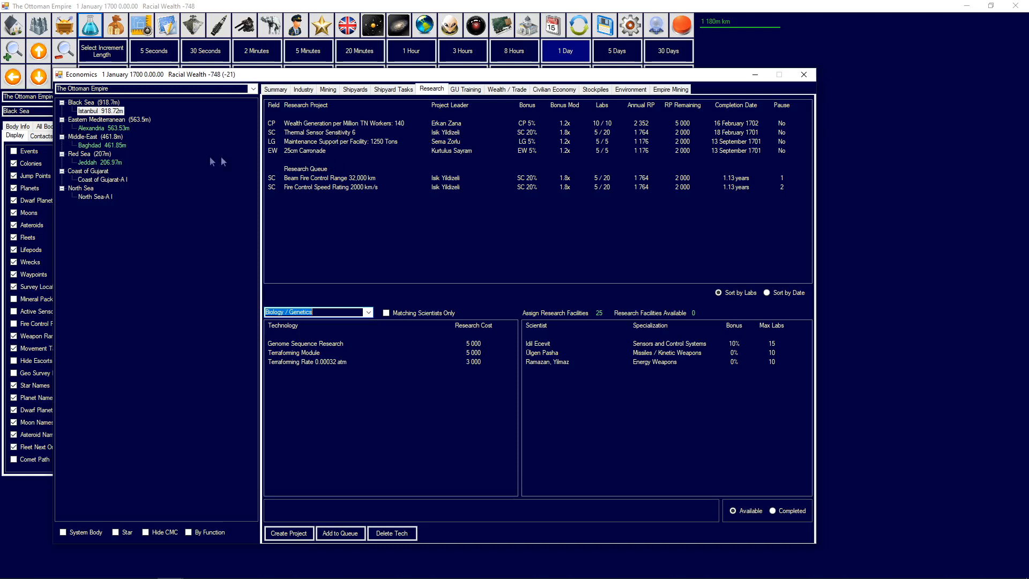
# Review research projects at Alexandria and Baghdad, then close the Economics window.
pyautogui.click(91, 128)
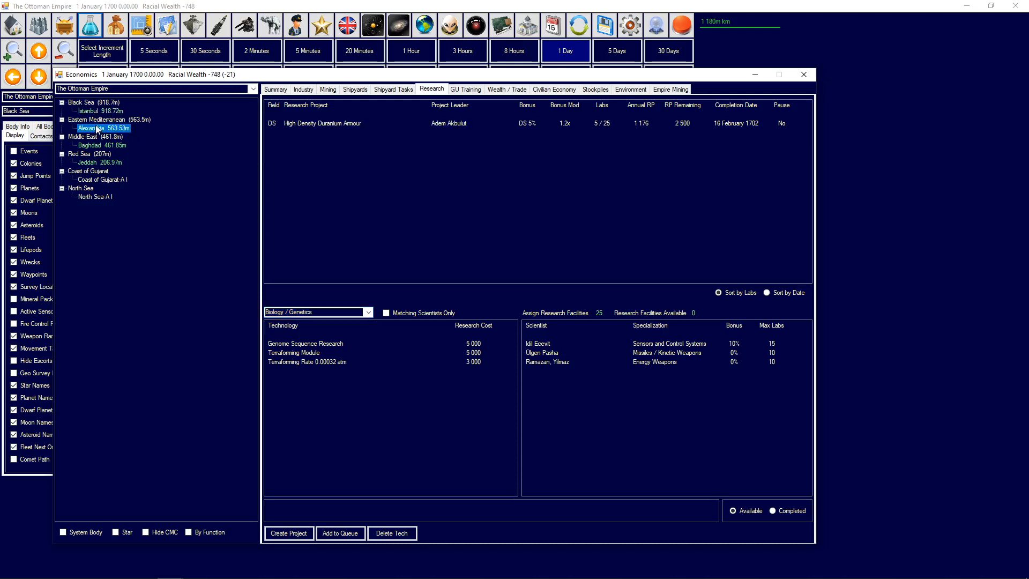
pyautogui.click(88, 146)
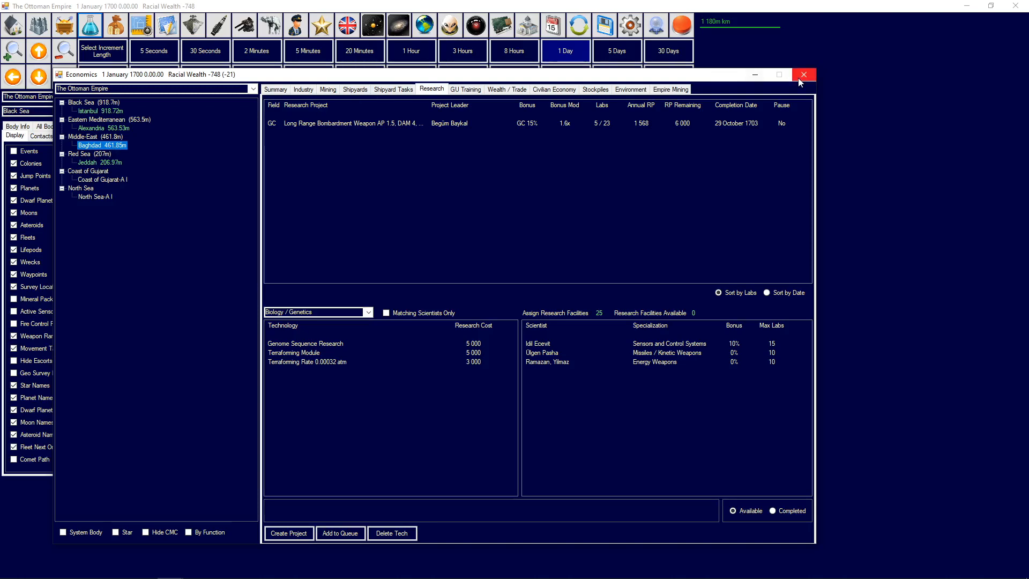
pyautogui.moveTo(803, 74)
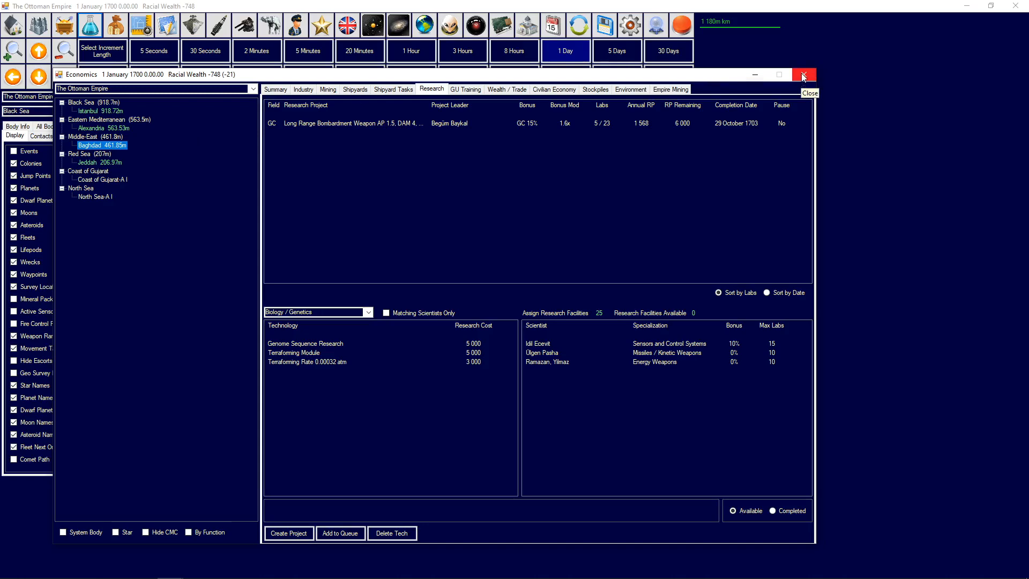
pyautogui.click(802, 74)
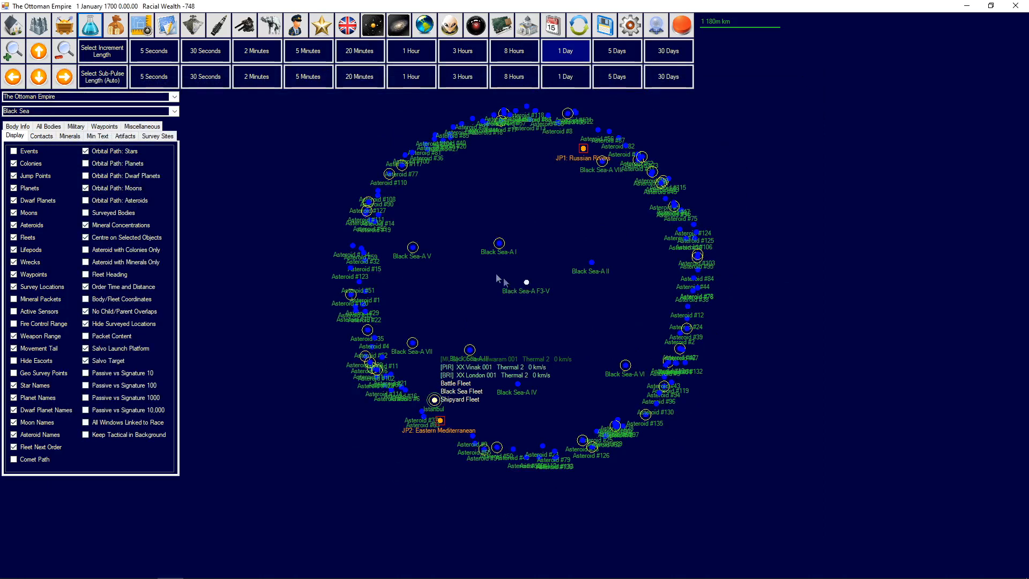
pyautogui.moveTo(479, 266)
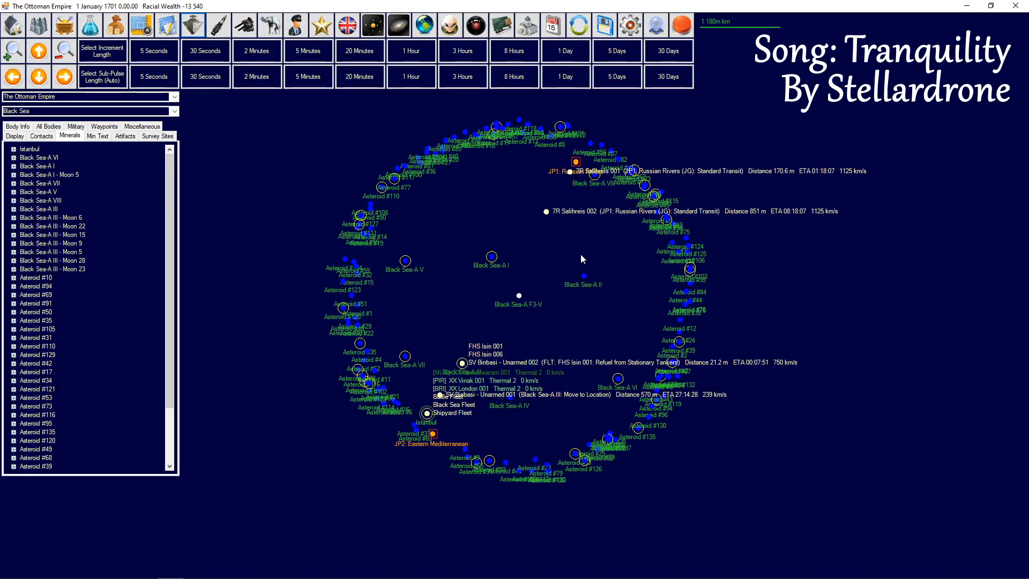
pyautogui.moveTo(322, 24)
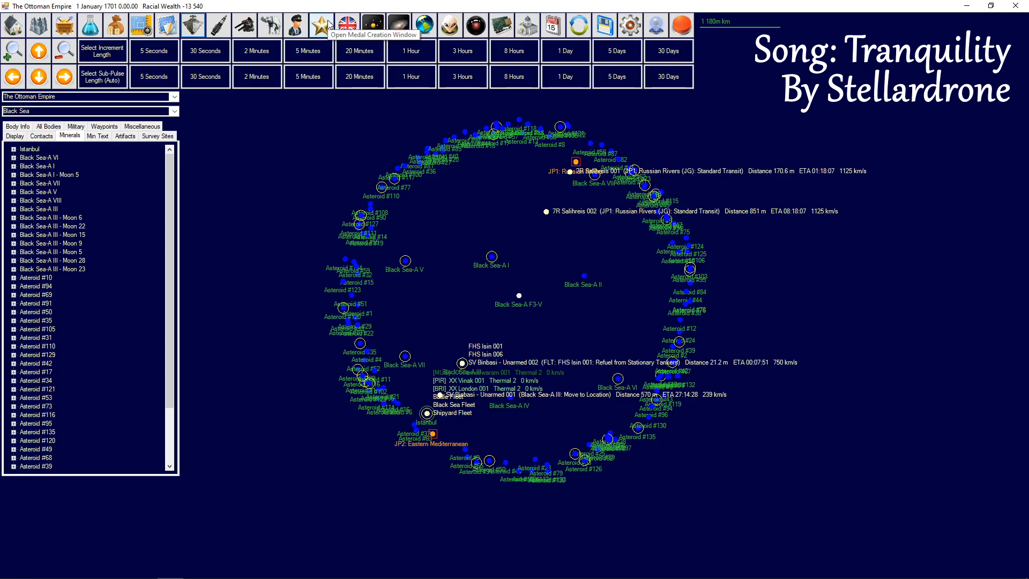
pyautogui.moveTo(59, 25)
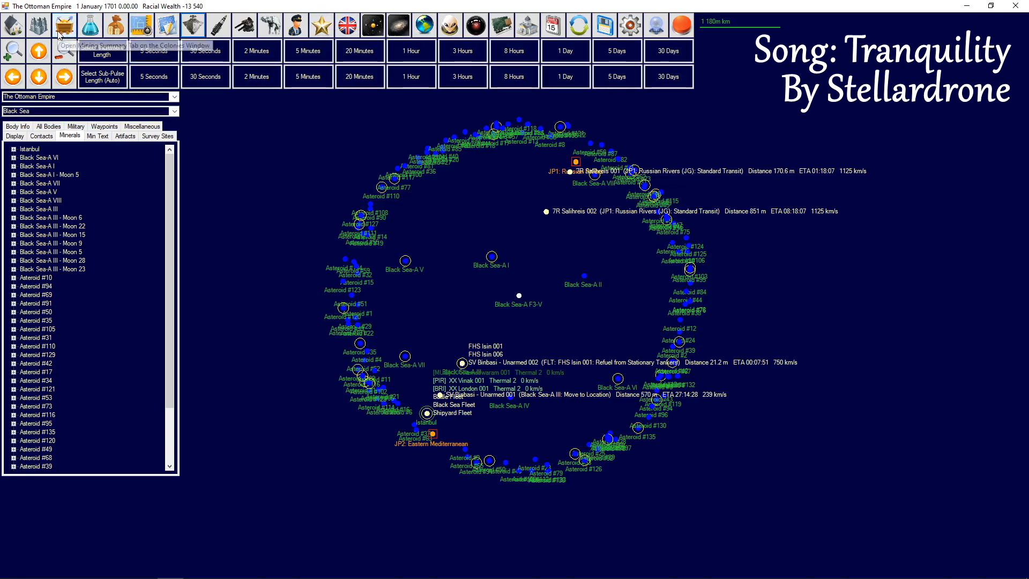
# Reopen the Economics window on Istanbul's industry queue after reaching 1 January 1701.
pyautogui.click(65, 26)
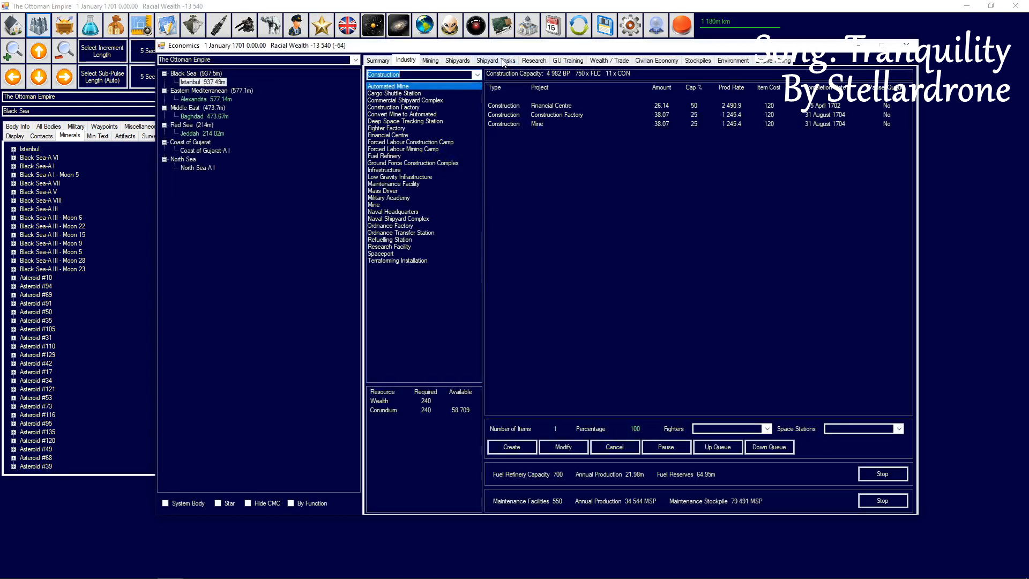
# Review shipyard tasks, Istanbul's colony summary, and imperial income, spending and trade goods.
pyautogui.click(495, 59)
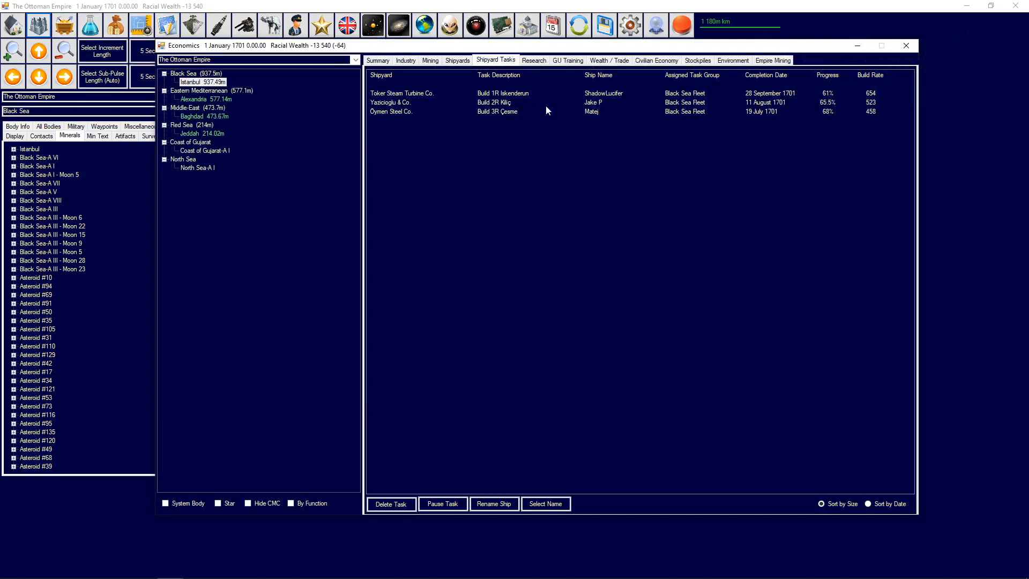
pyautogui.moveTo(526, 104)
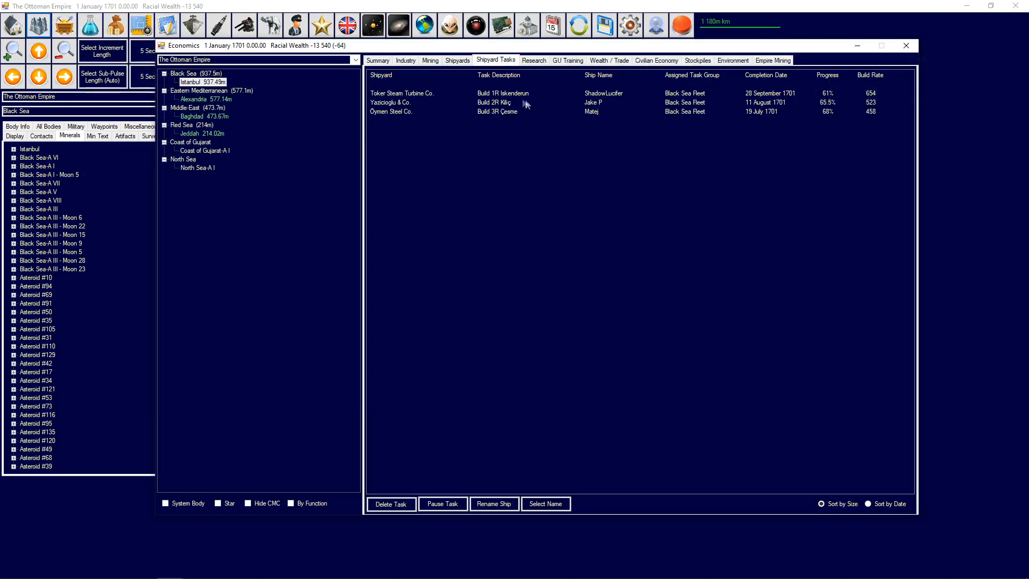
pyautogui.moveTo(516, 102)
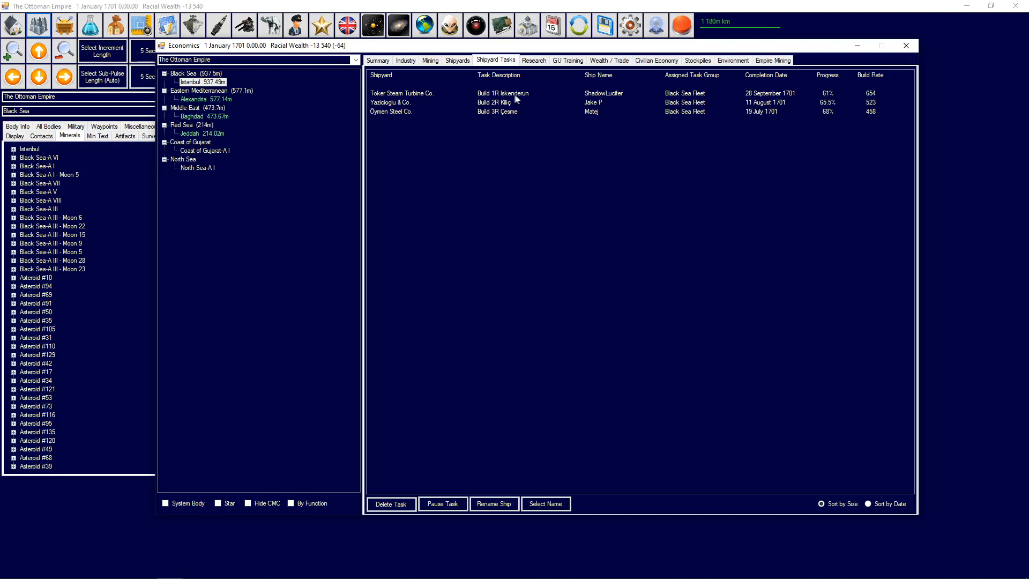
pyautogui.click(377, 60)
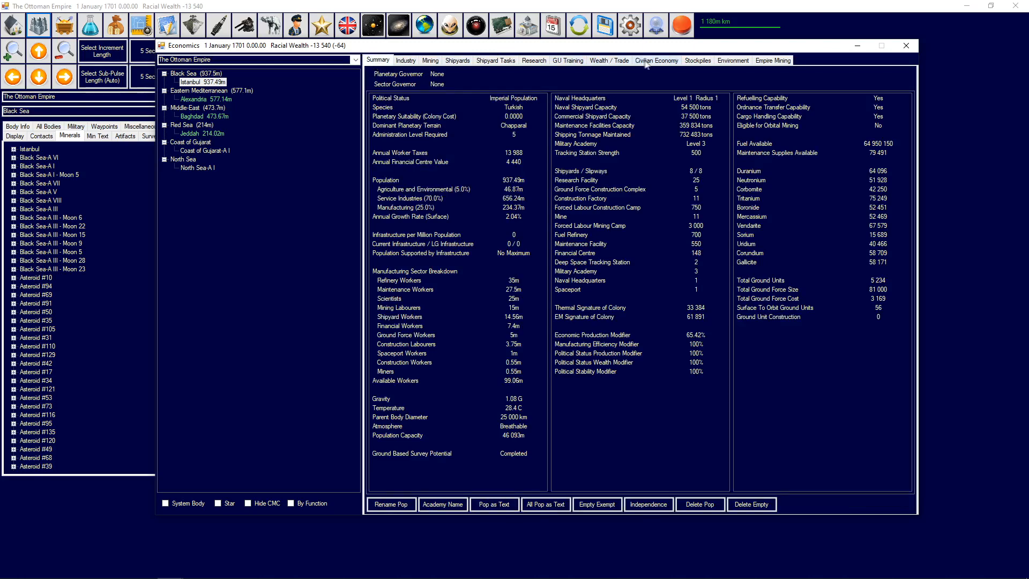
pyautogui.click(608, 59)
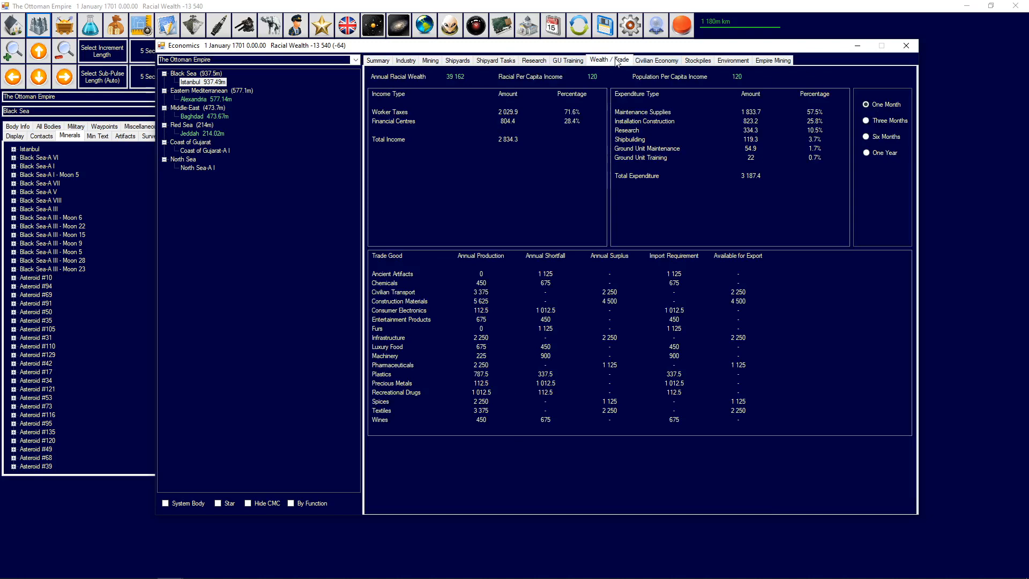
pyautogui.click(378, 61)
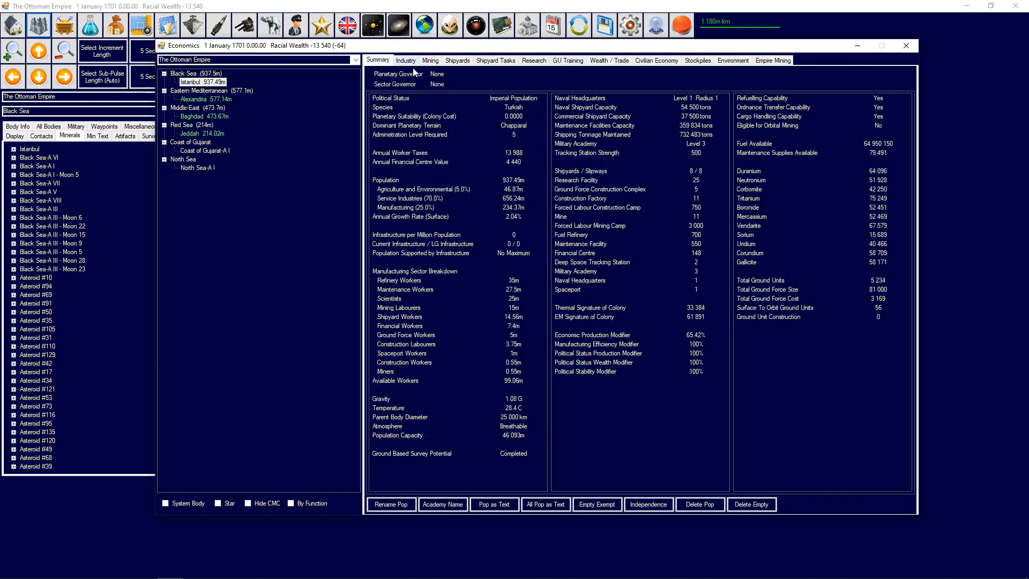
# Check Alexandria's colony summary, shipyard tasks and its running research project.
pyautogui.click(193, 99)
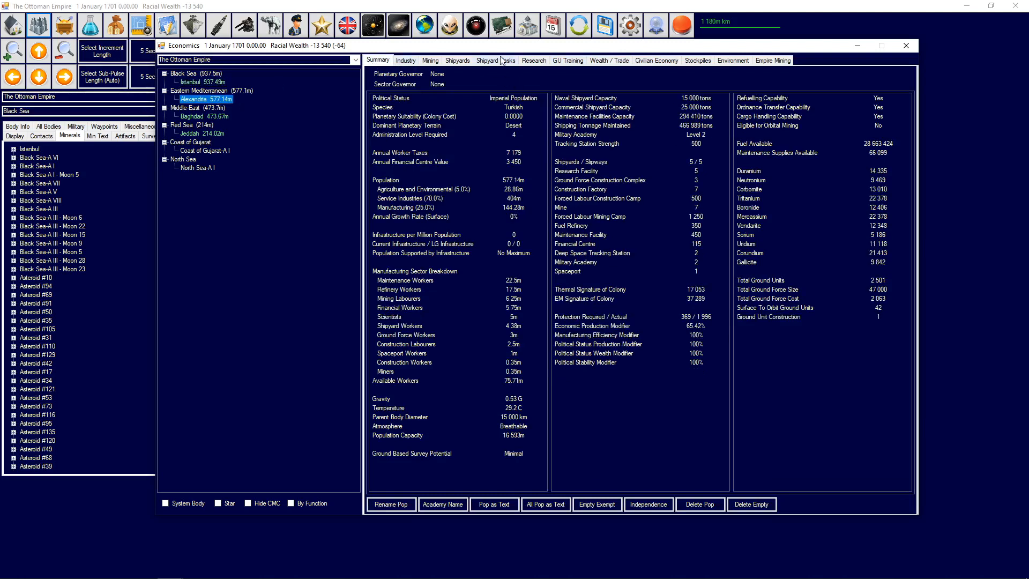
pyautogui.click(494, 59)
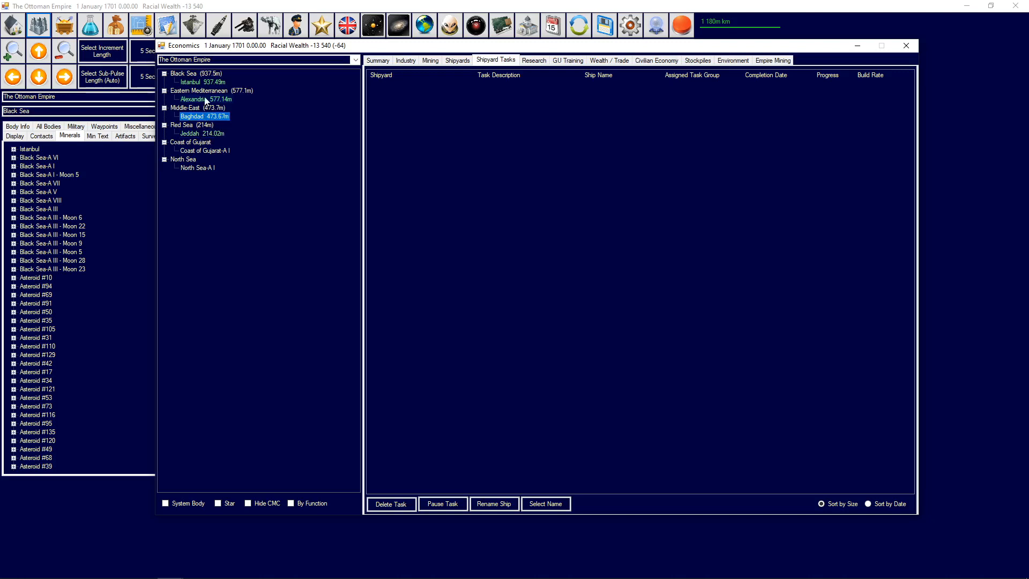
pyautogui.click(534, 60)
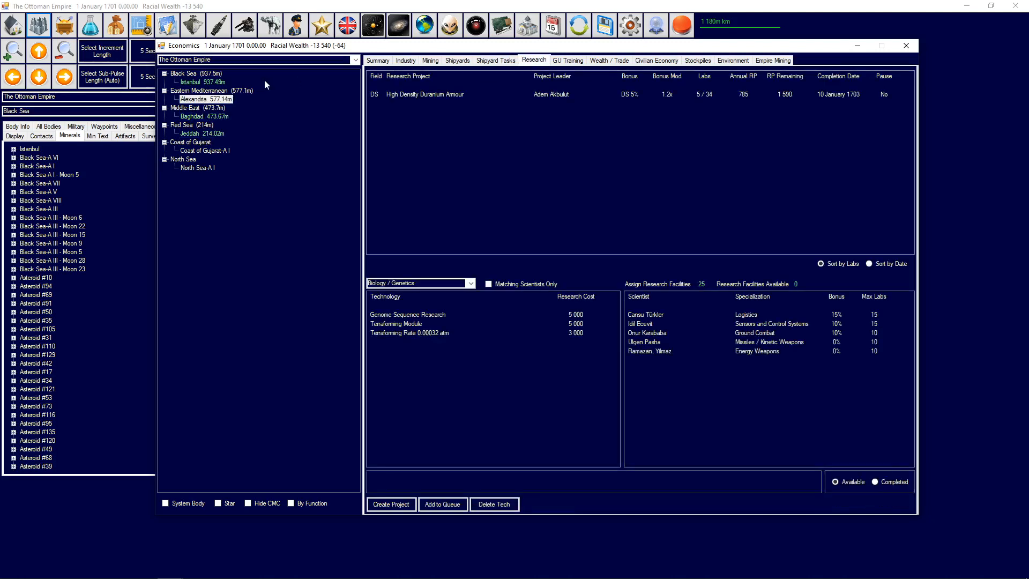
# Review Baghdad's ongoing research project, then close the Economics overview.
pyautogui.click(190, 81)
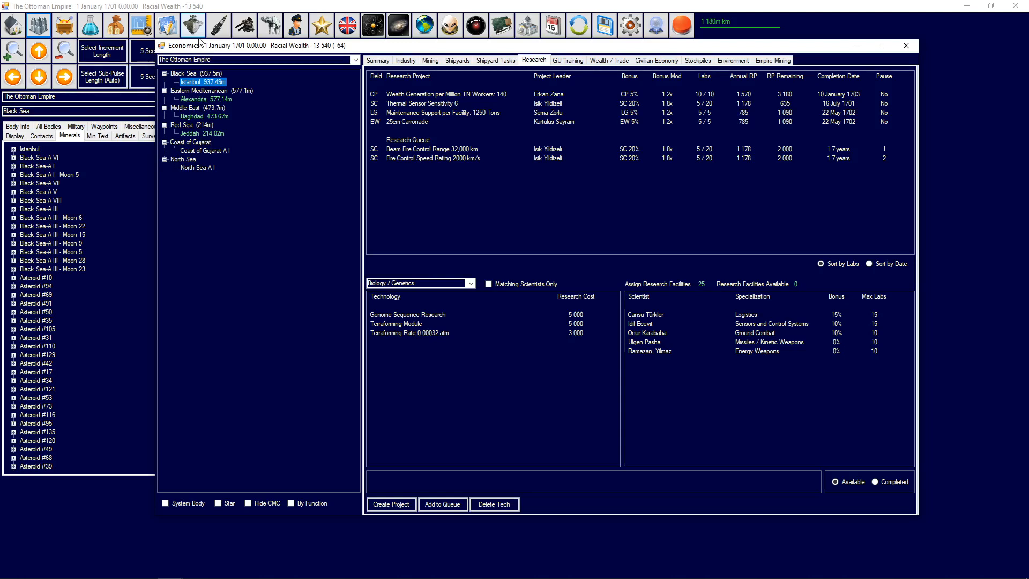
pyautogui.click(192, 117)
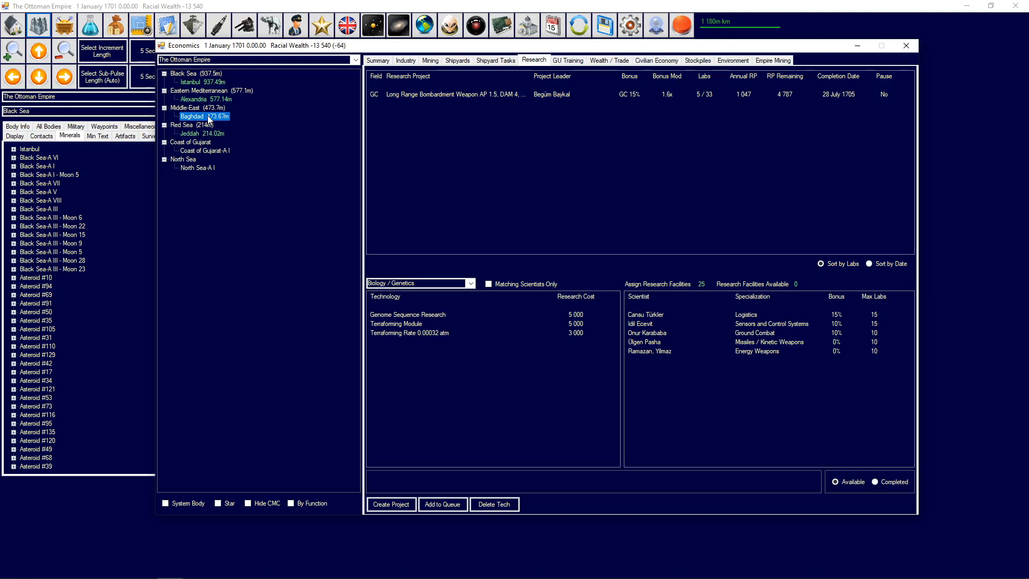
pyautogui.moveTo(570, 164)
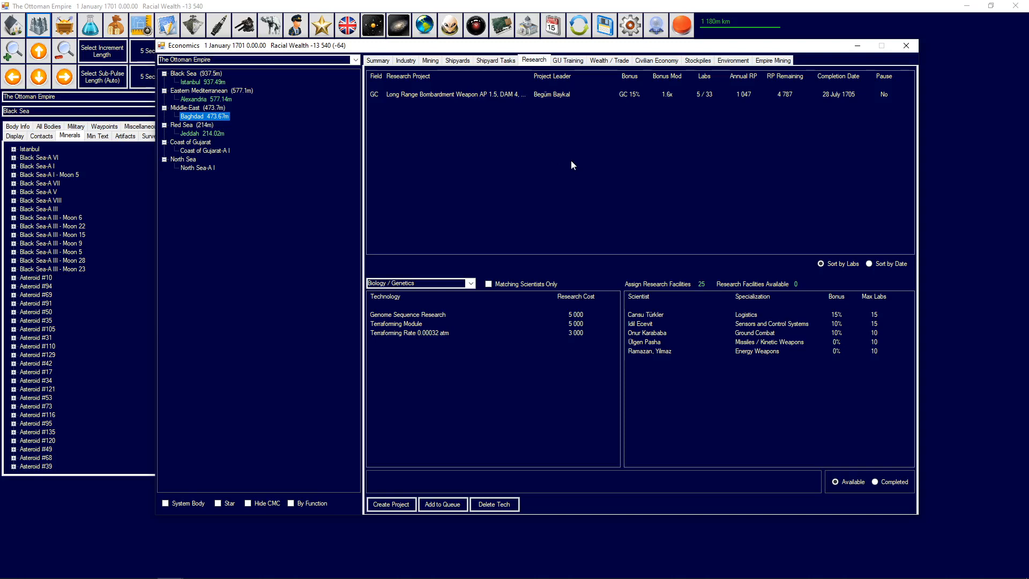
pyautogui.moveTo(859, 19)
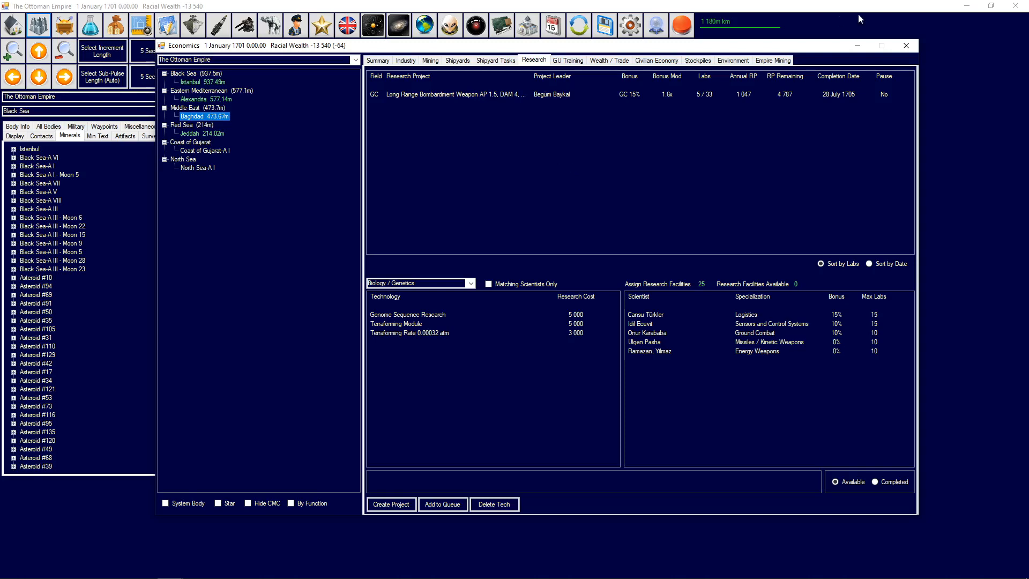
pyautogui.moveTo(906, 45)
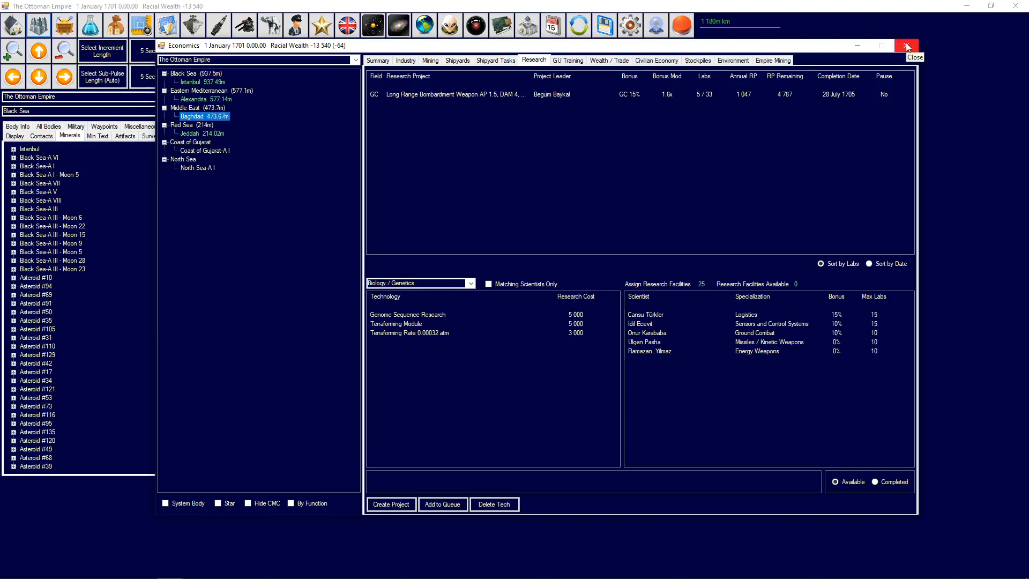
pyautogui.click(906, 45)
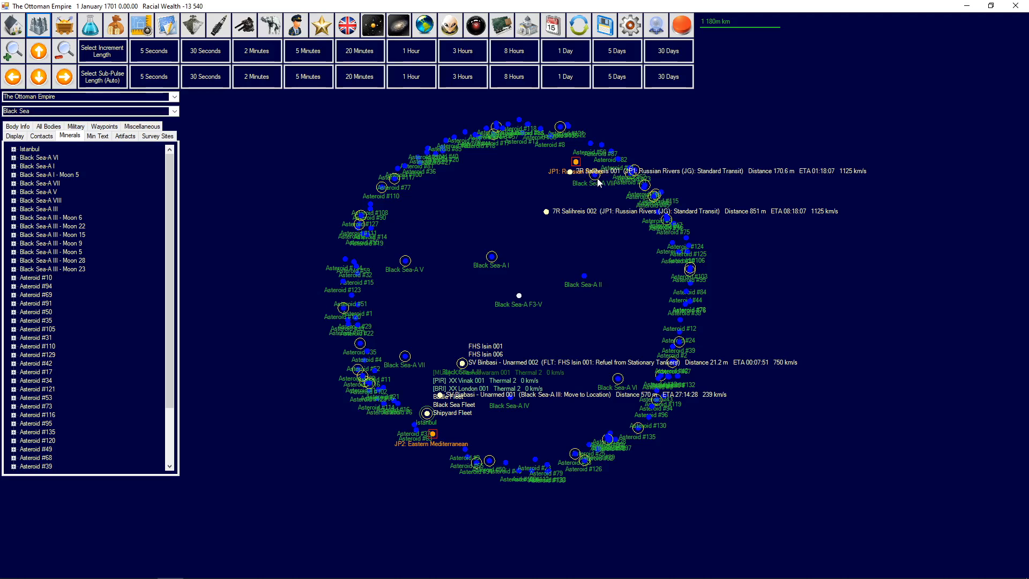
pyautogui.moveTo(445, 103)
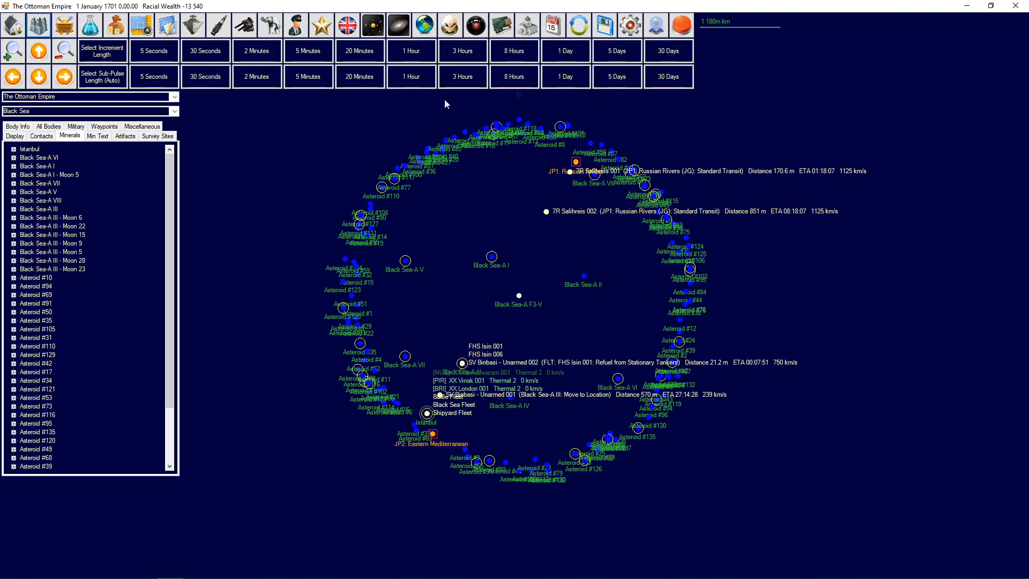
pyautogui.moveTo(515, 256)
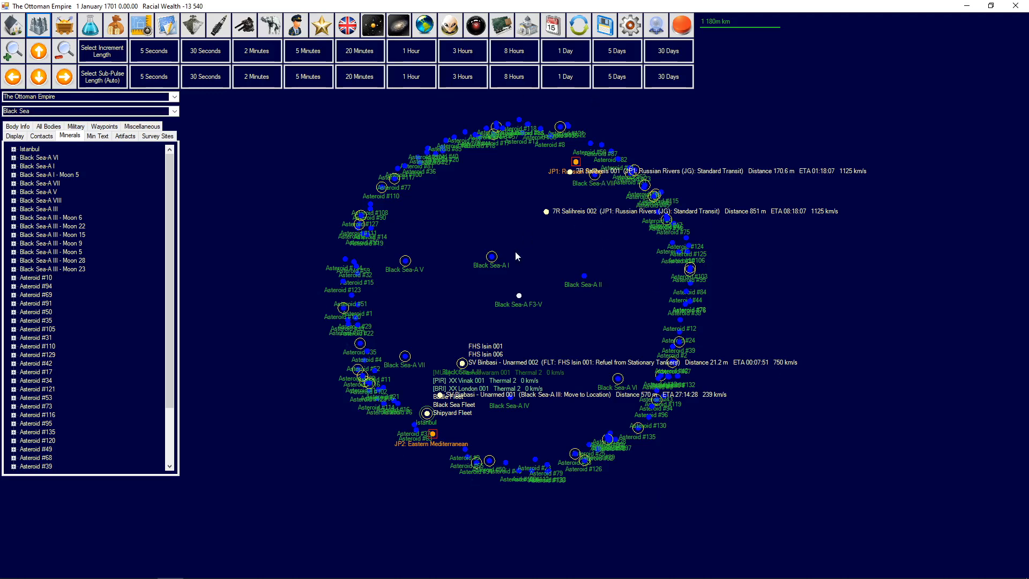
pyautogui.moveTo(500, 372)
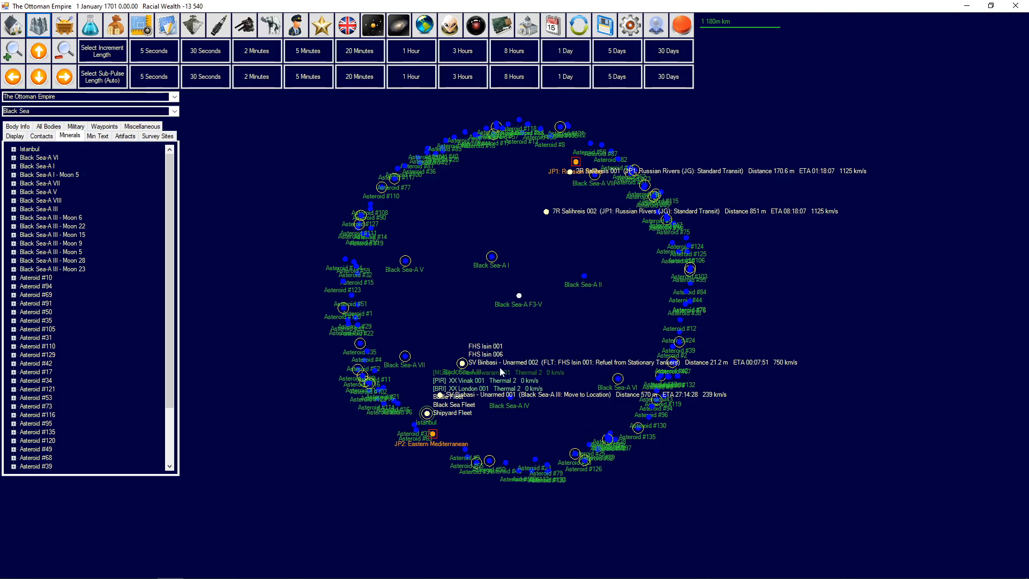
pyautogui.moveTo(454, 365)
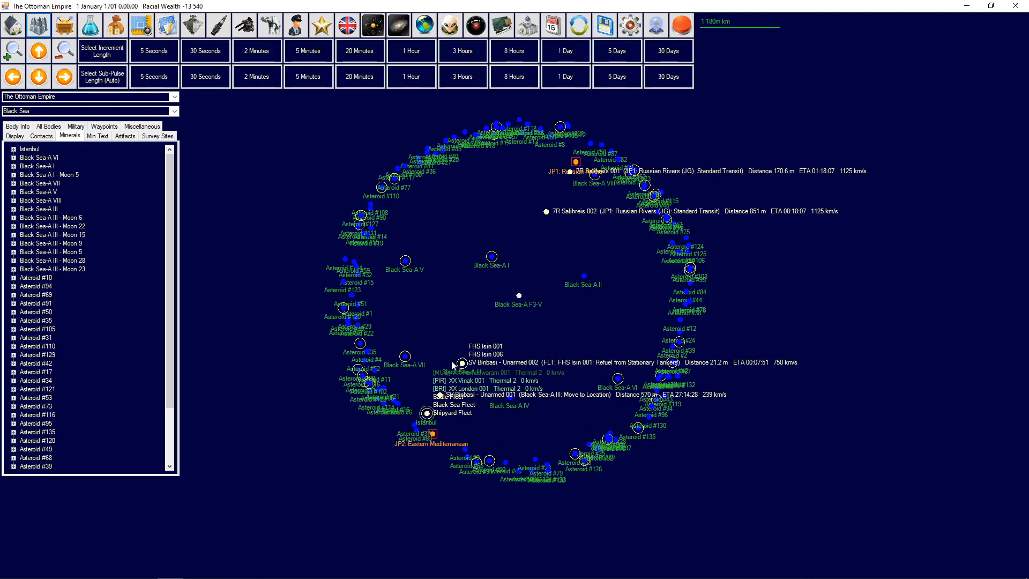
pyautogui.moveTo(193, 154)
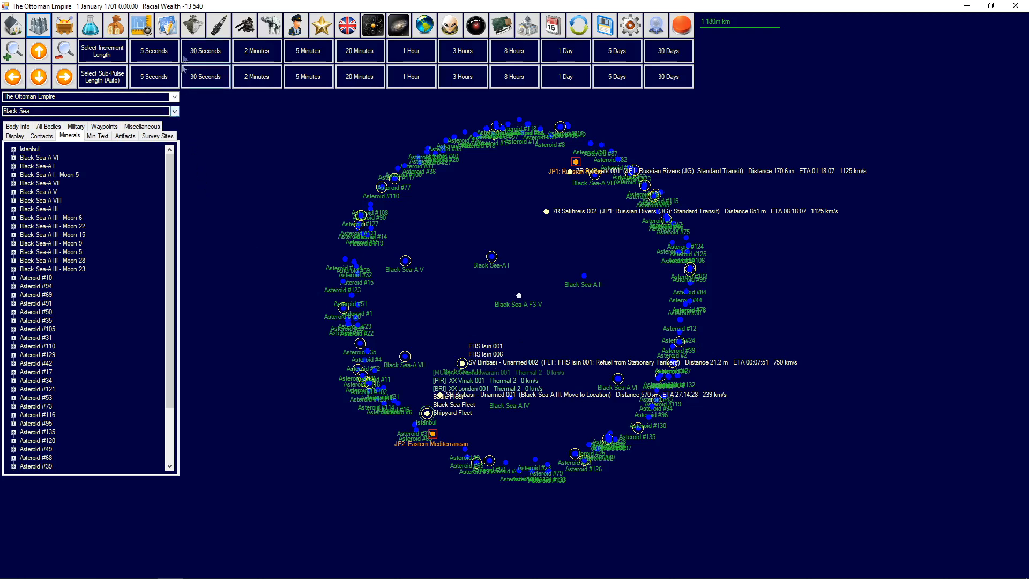
# Open the Naval Organization window listing the Black Sea Fleet's ships and status.
pyautogui.click(191, 24)
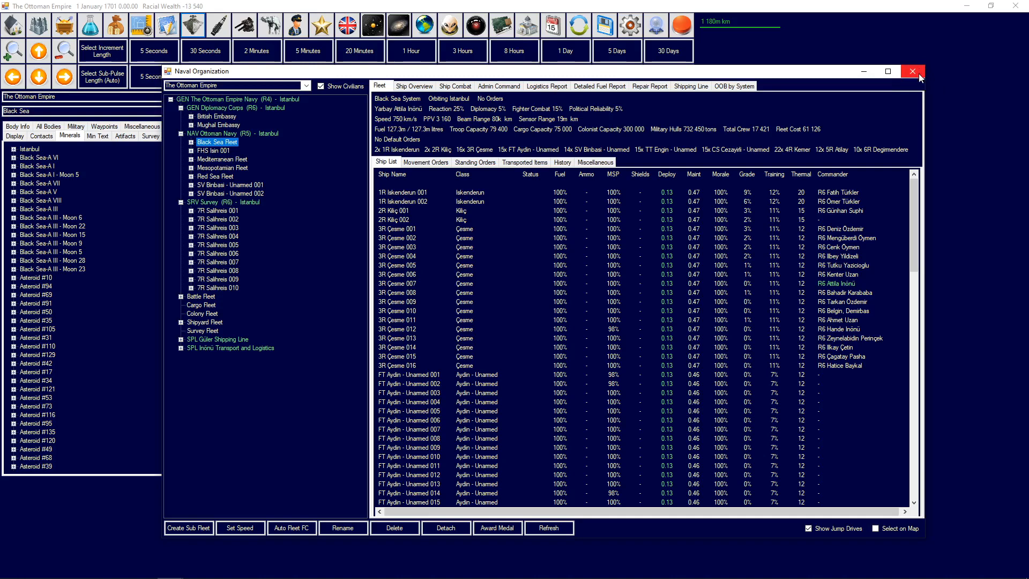
pyautogui.moveTo(912, 72)
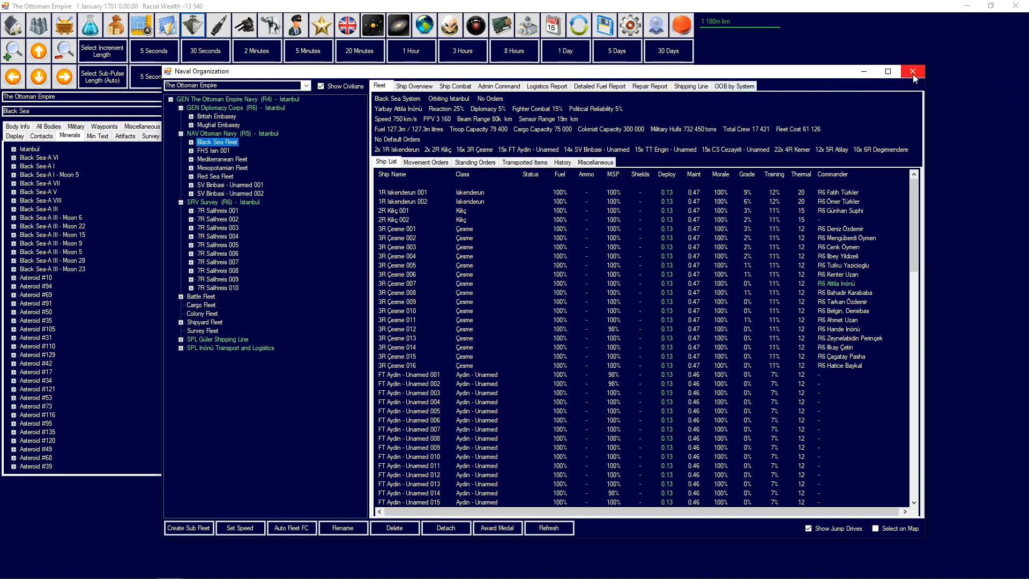
# Open SPL Güler Shipping Line's report to check its ships, income, wealth and deliveries.
pyautogui.click(217, 338)
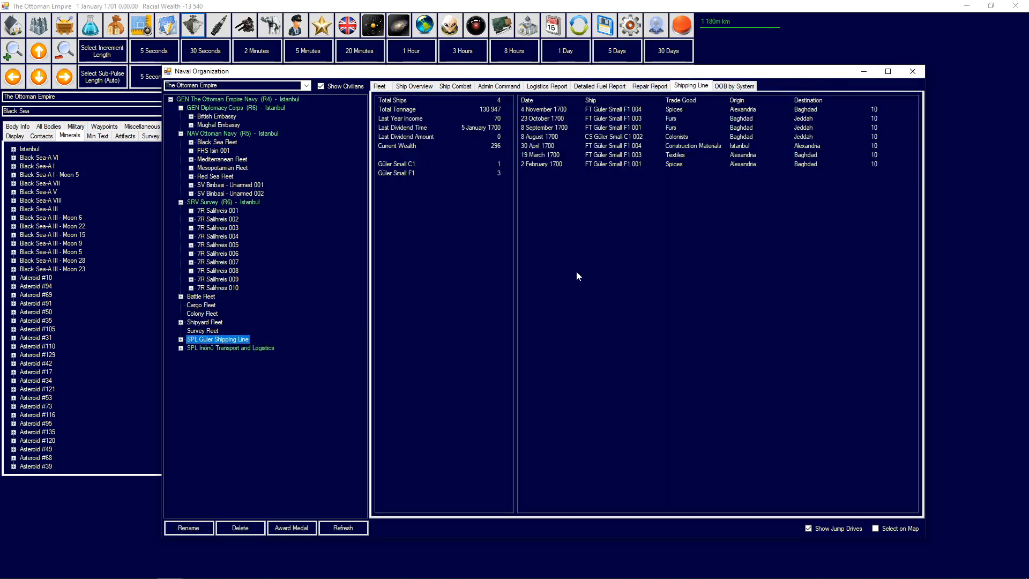
pyautogui.moveTo(561, 275)
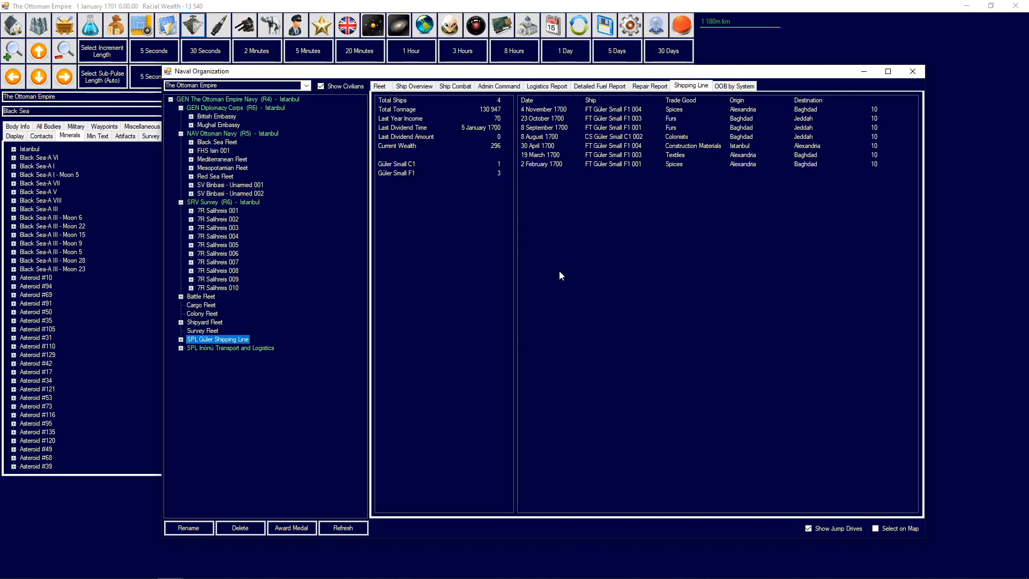
pyautogui.moveTo(340, 358)
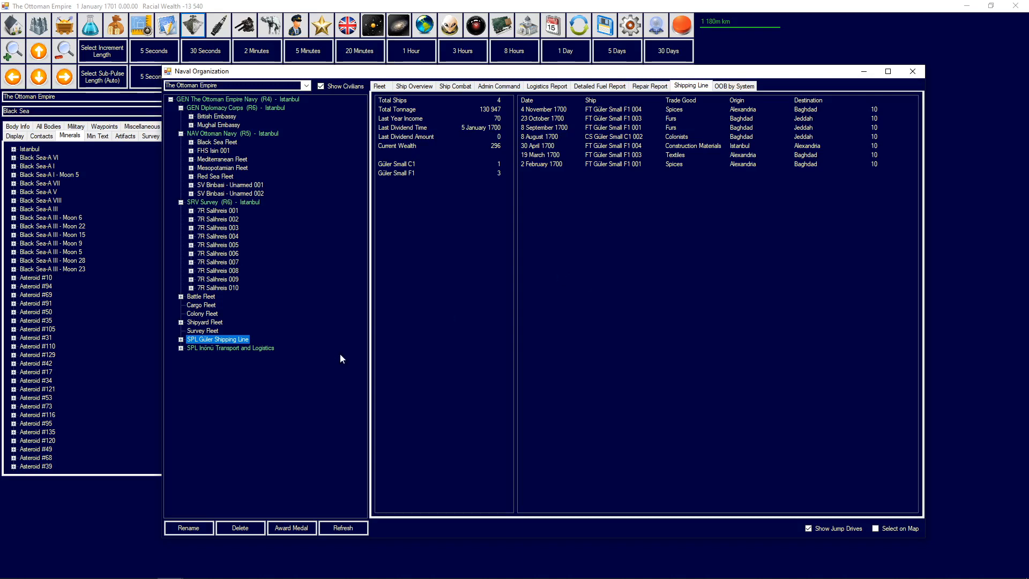
pyautogui.click(230, 348)
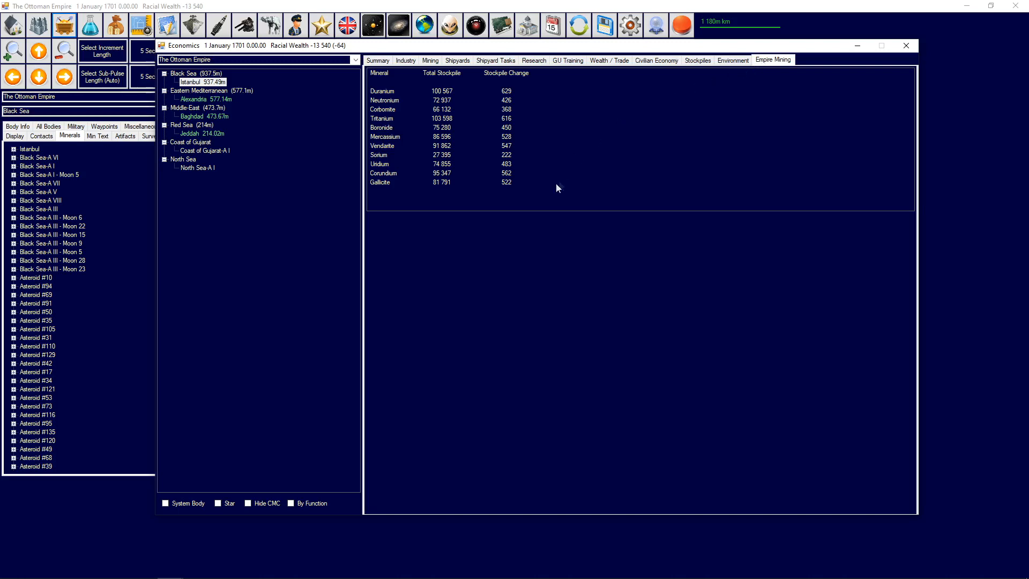
pyautogui.moveTo(532, 164)
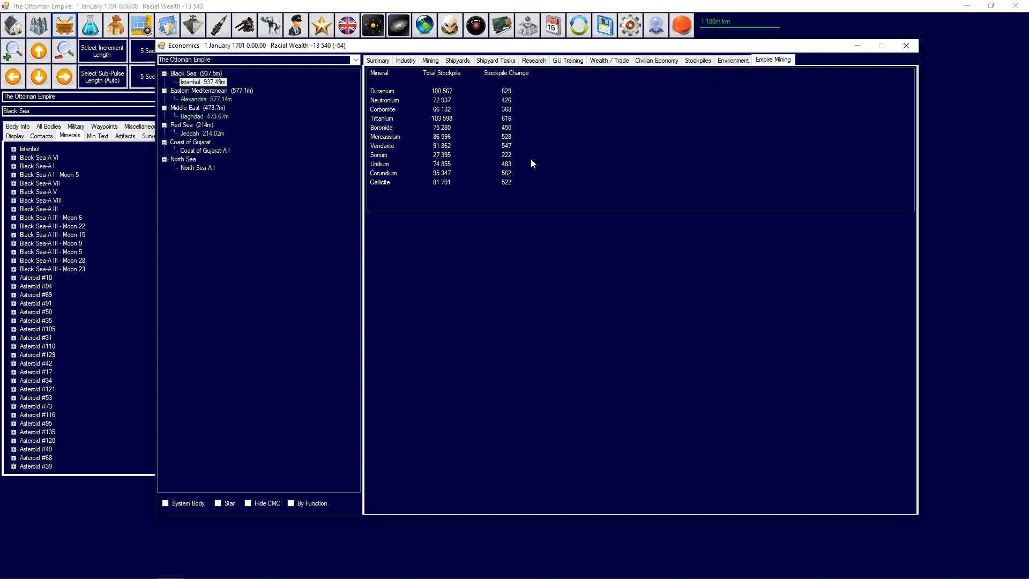
# Switch from Empire Mining to the Wealth / Trade tab, then close the Economics window.
pyautogui.click(608, 60)
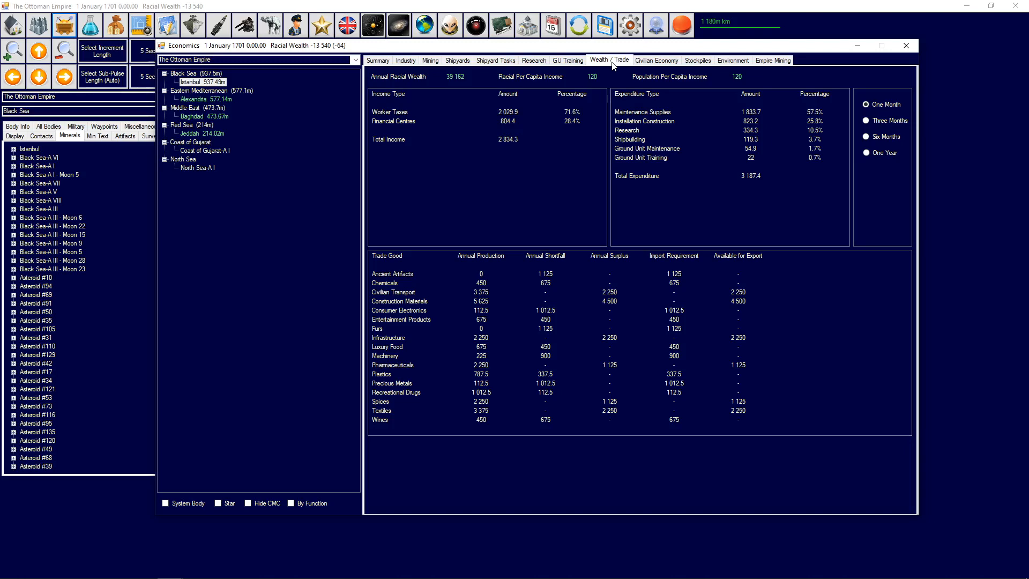
pyautogui.moveTo(501, 25)
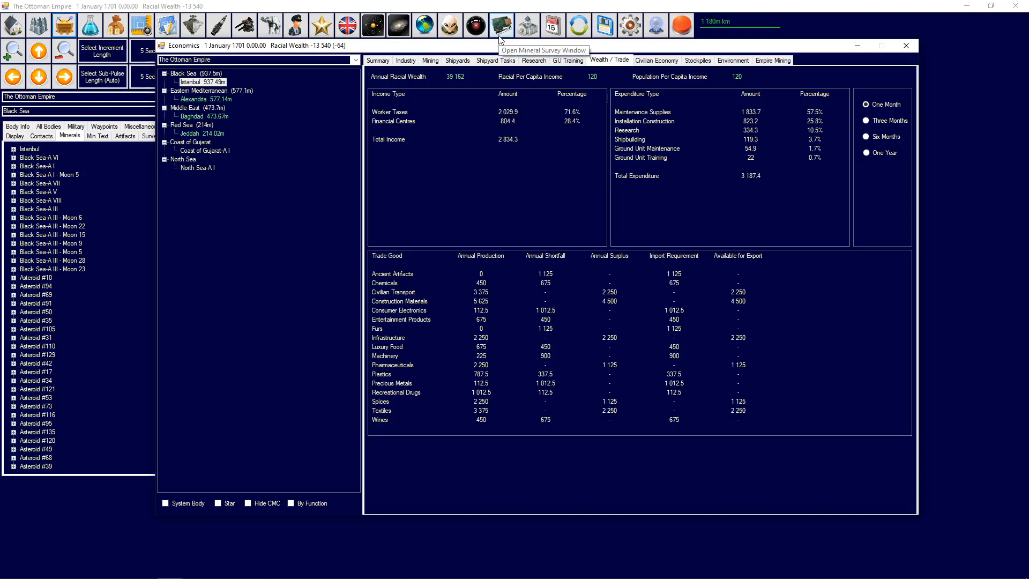
pyautogui.moveTo(500, 39)
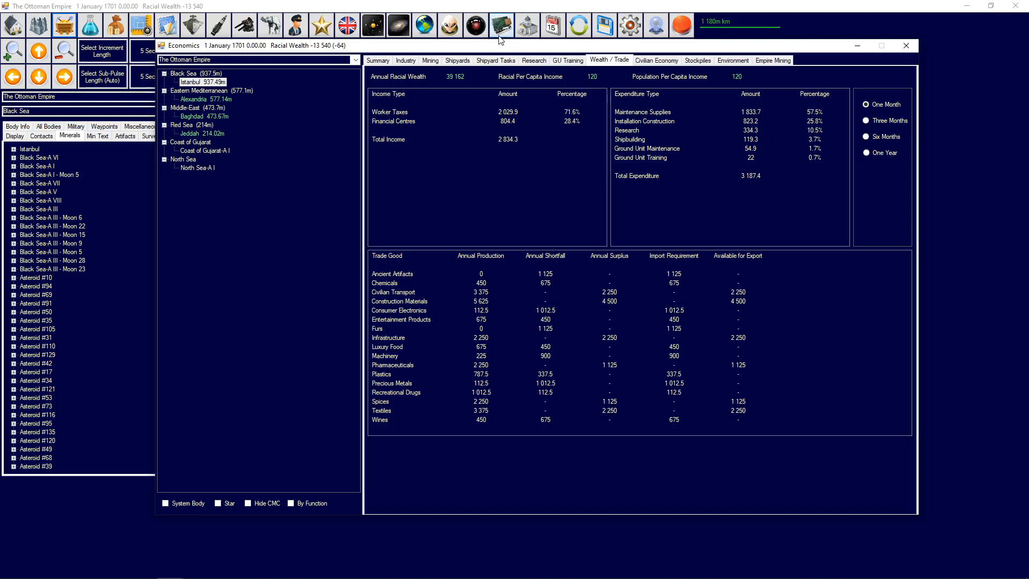
pyautogui.moveTo(652, 329)
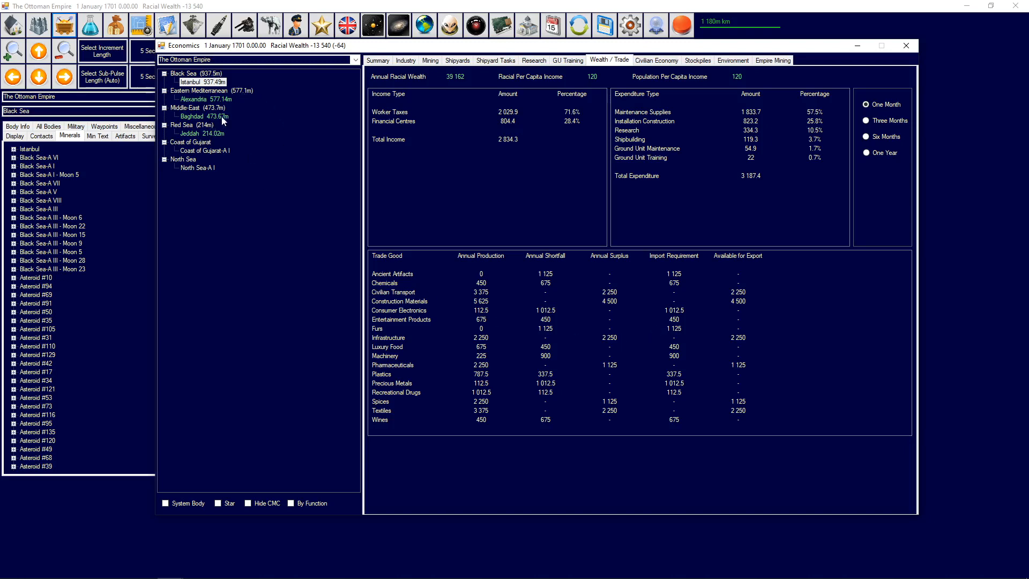
pyautogui.moveTo(219, 123)
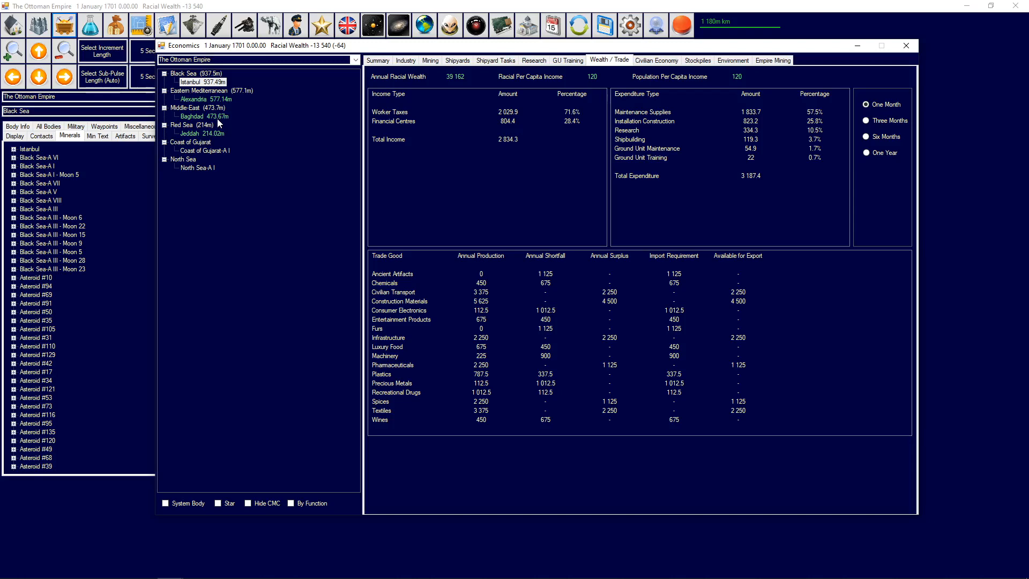
pyautogui.click(905, 45)
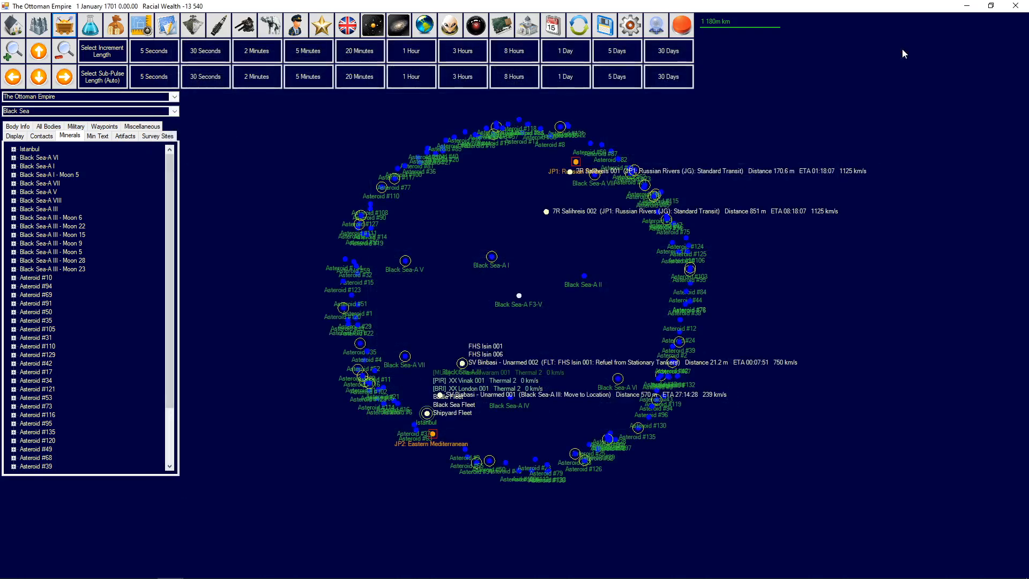
pyautogui.moveTo(893, 49)
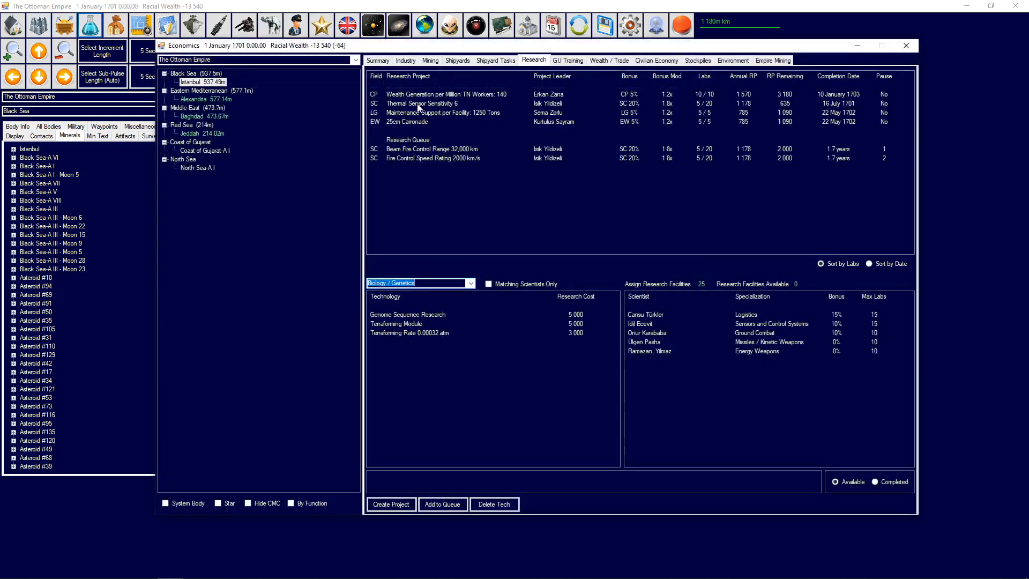
# List Power and Propulsion techs, view Baghdad's then Istanbul's research, and close the window.
pyautogui.click(419, 283)
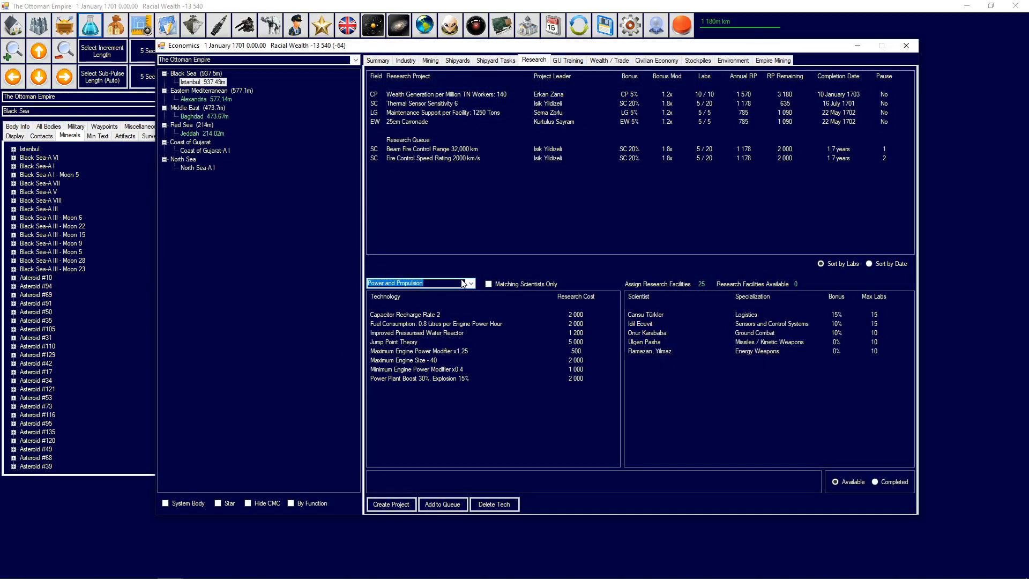
pyautogui.moveTo(431, 336)
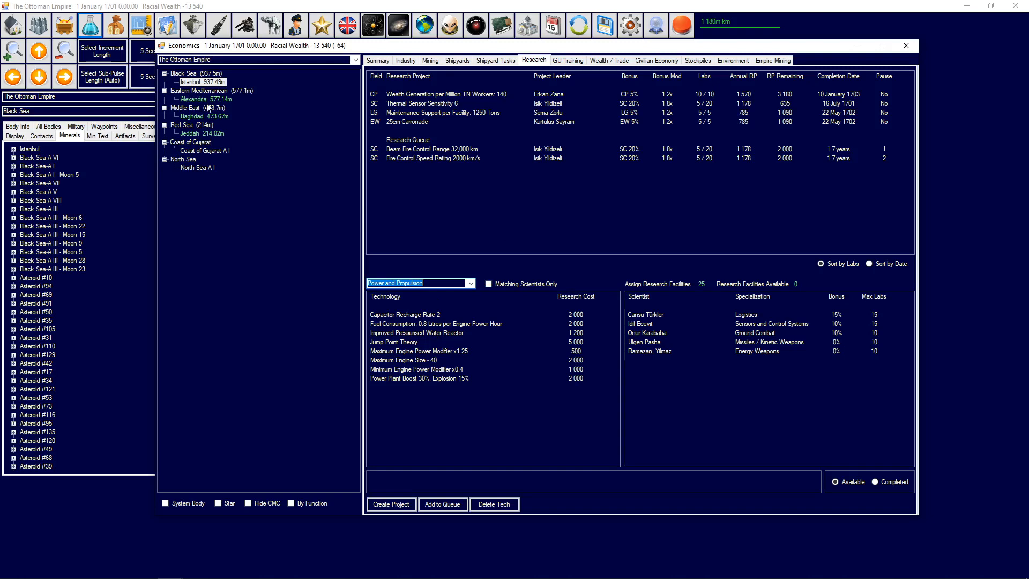
pyautogui.click(192, 116)
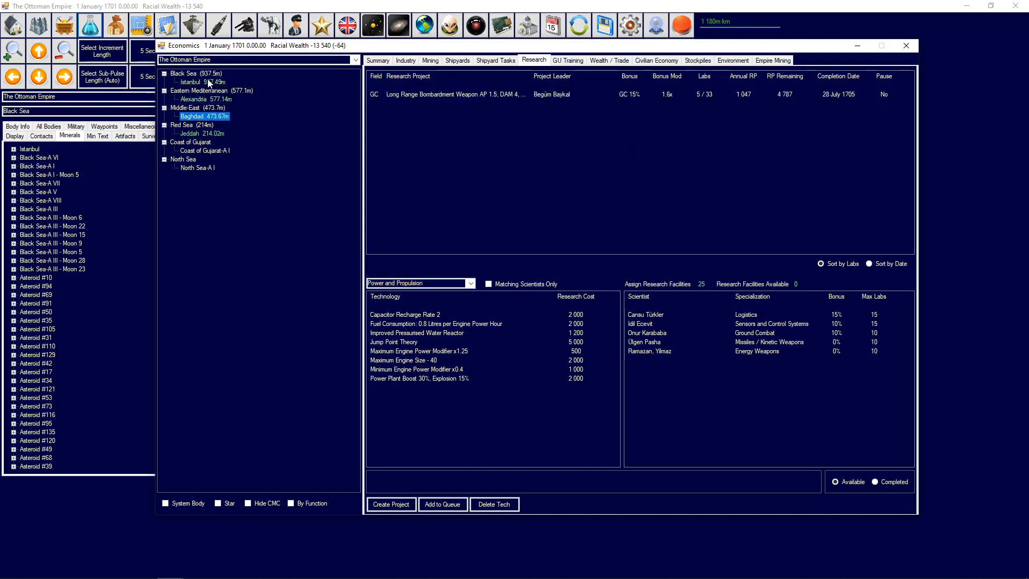
pyautogui.click(191, 82)
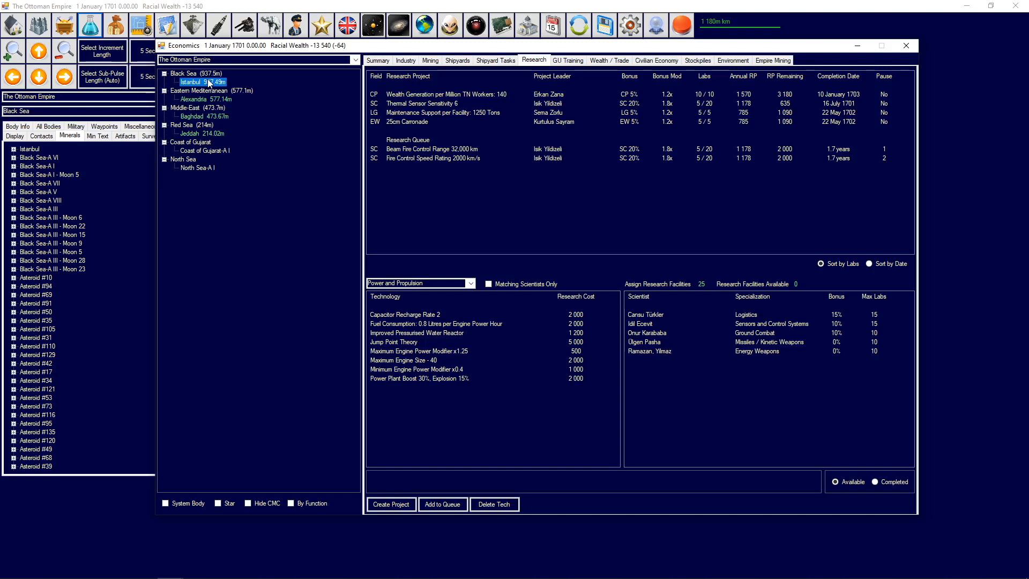
pyautogui.click(906, 45)
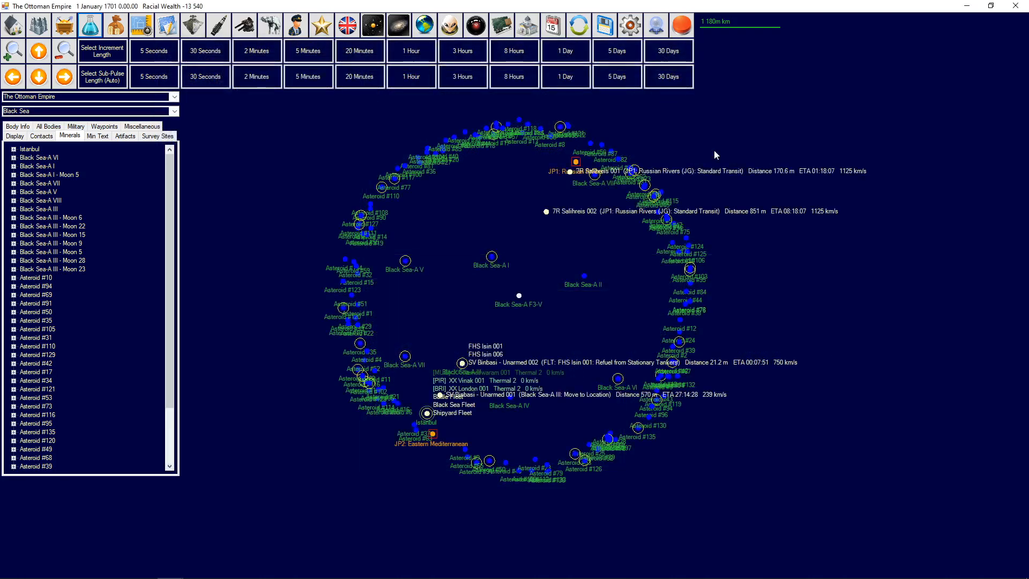